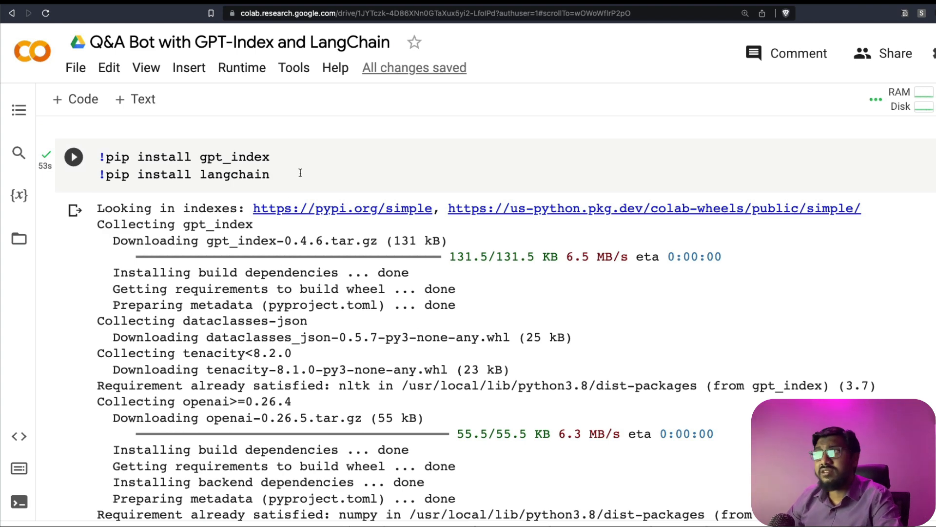
Step: Review the notebook's langchain install line and the SimpleDirectoryReader import while scrolling through the code
double_click(234, 175)
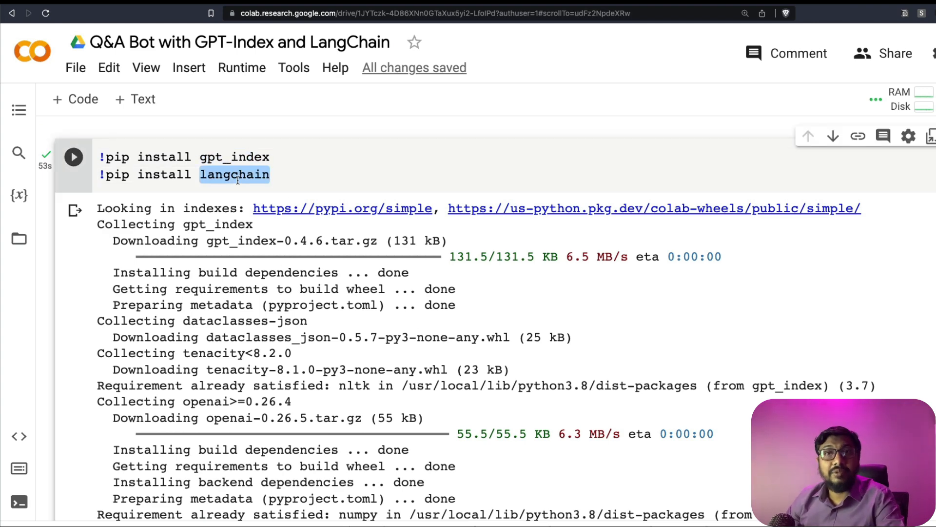
double_click(234, 157)
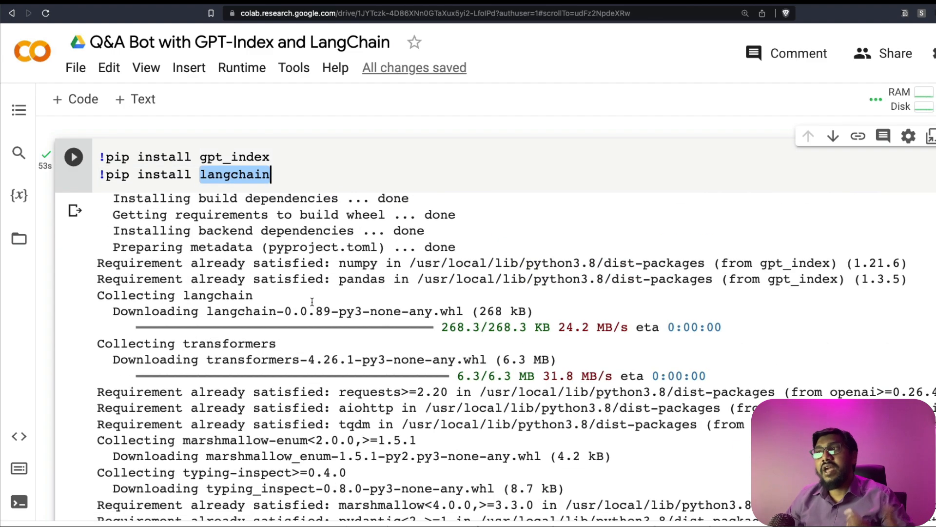
scroll(down, 3)
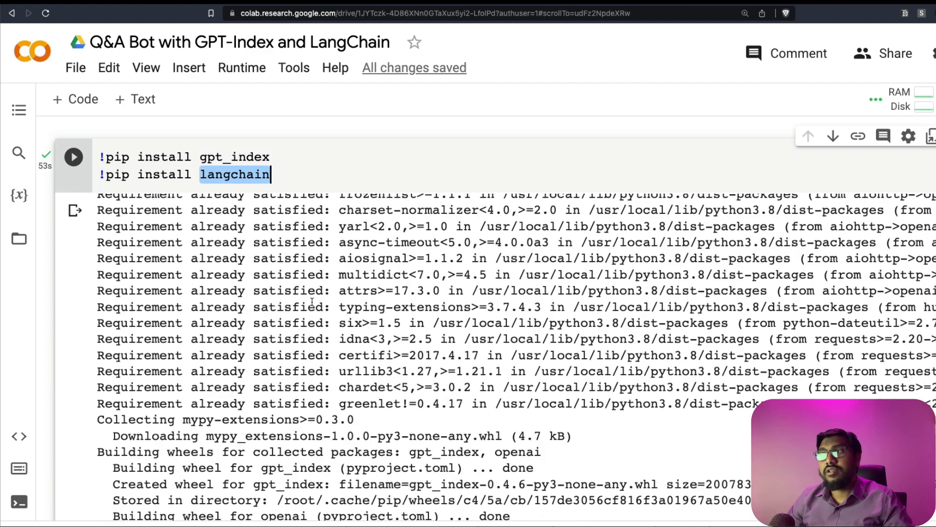
scroll(down, 3)
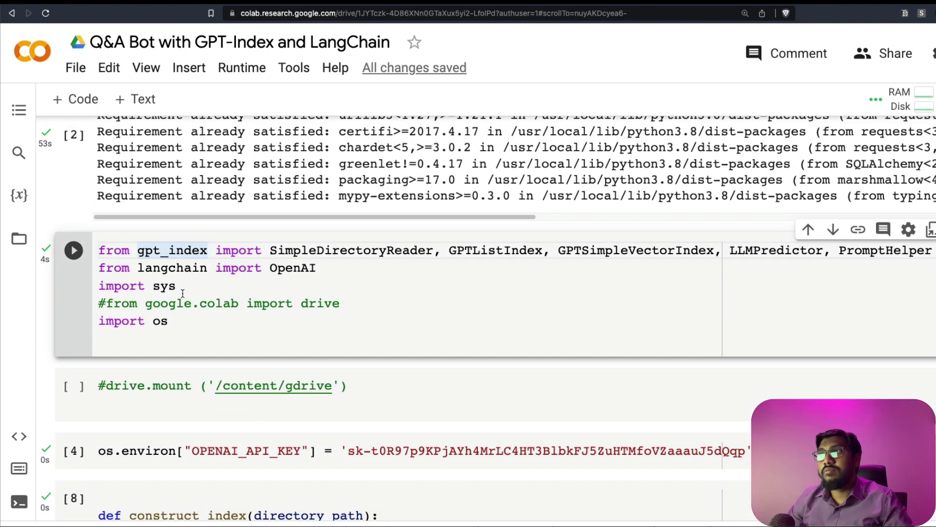
scroll(down, 3)
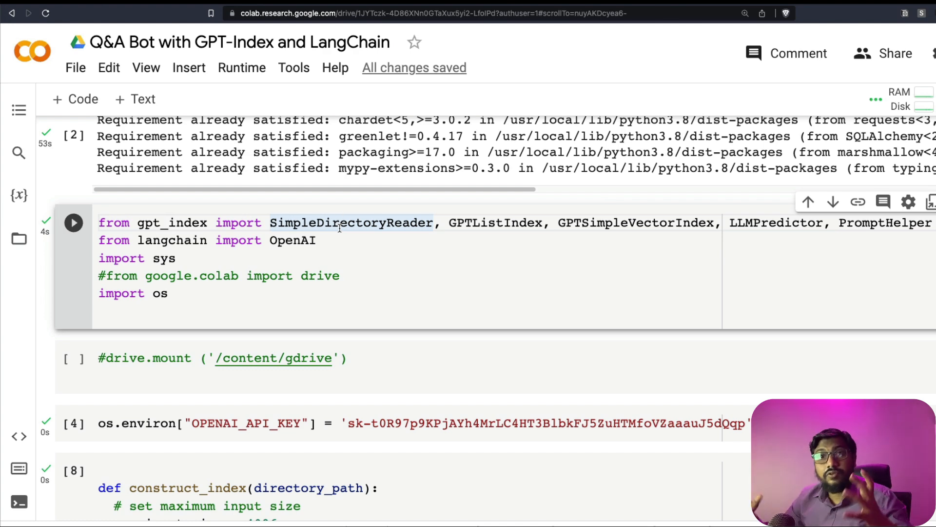
double_click(496, 222)
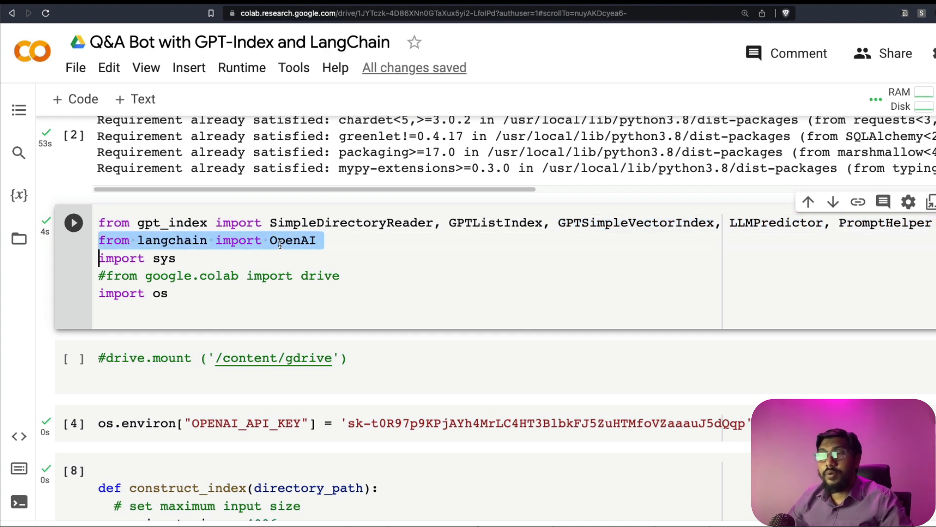
scroll(down, 3)
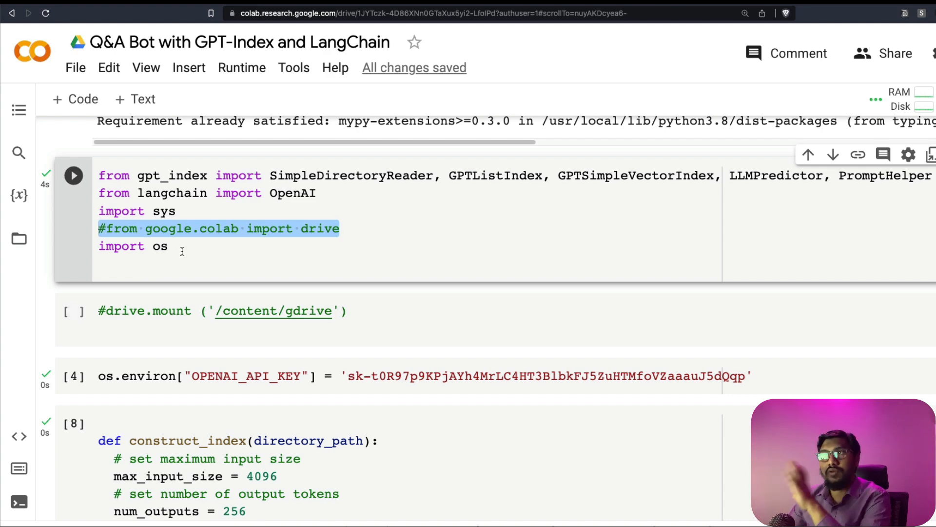
scroll(down, 3)
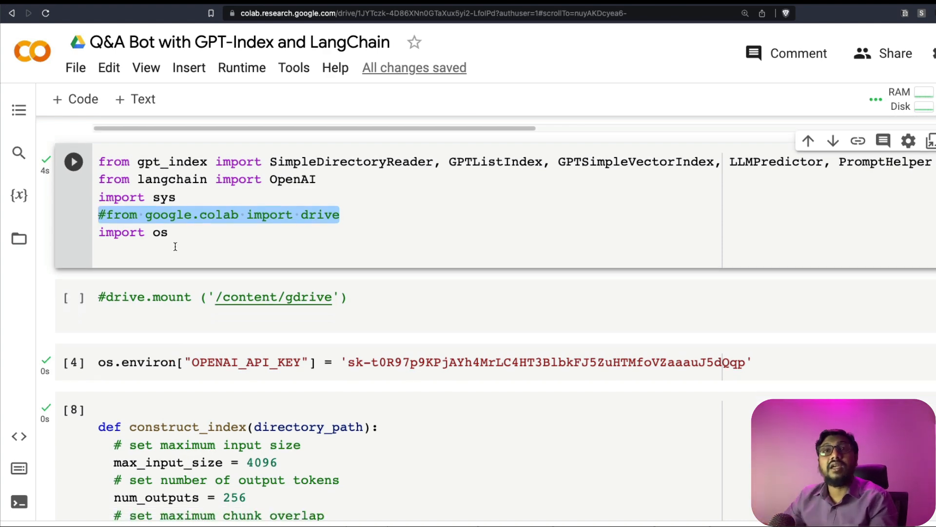
scroll(down, 3)
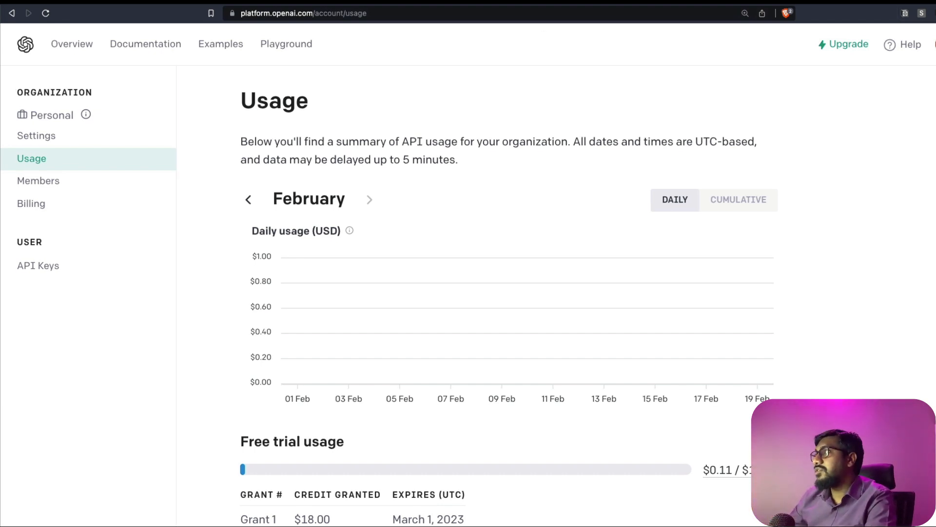
mouse_move(46, 271)
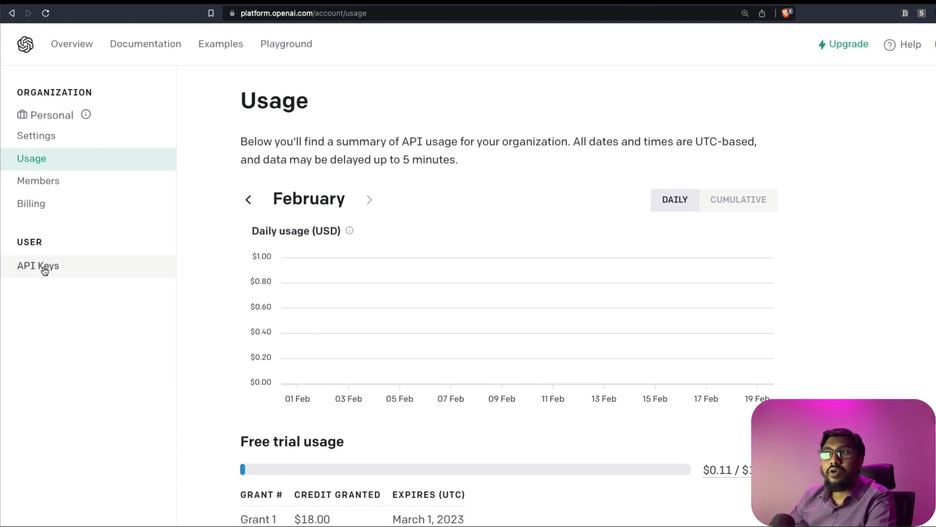
Step: Create a new secret API key on the OpenAI API keys page, copy it, and close the dialog
click(39, 278)
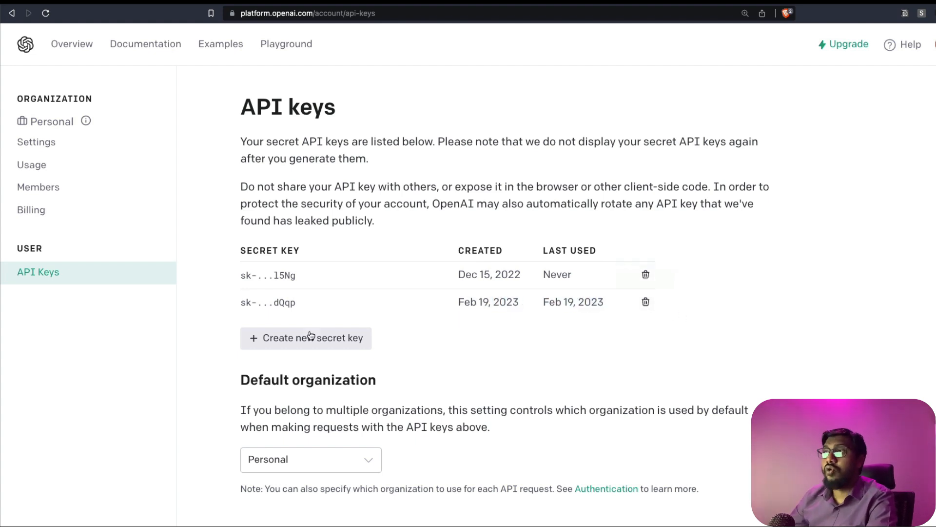
click(306, 338)
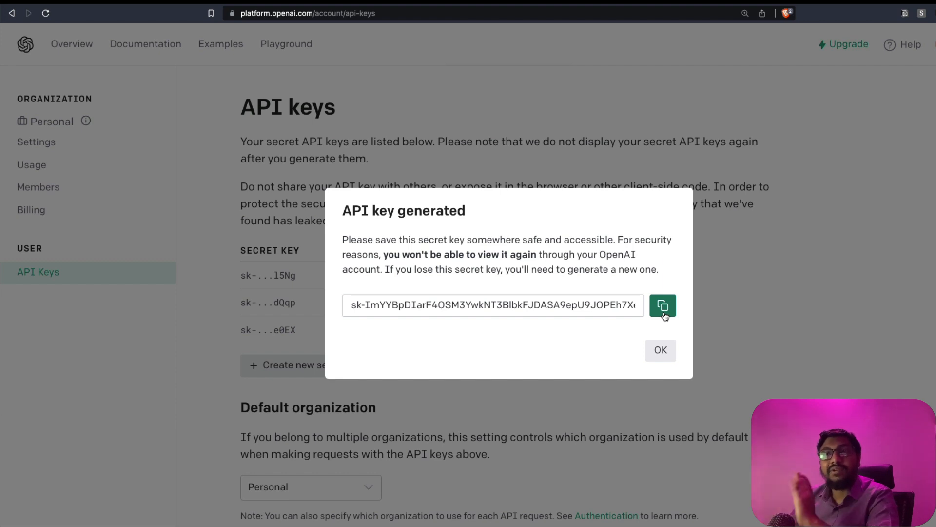
click(661, 350)
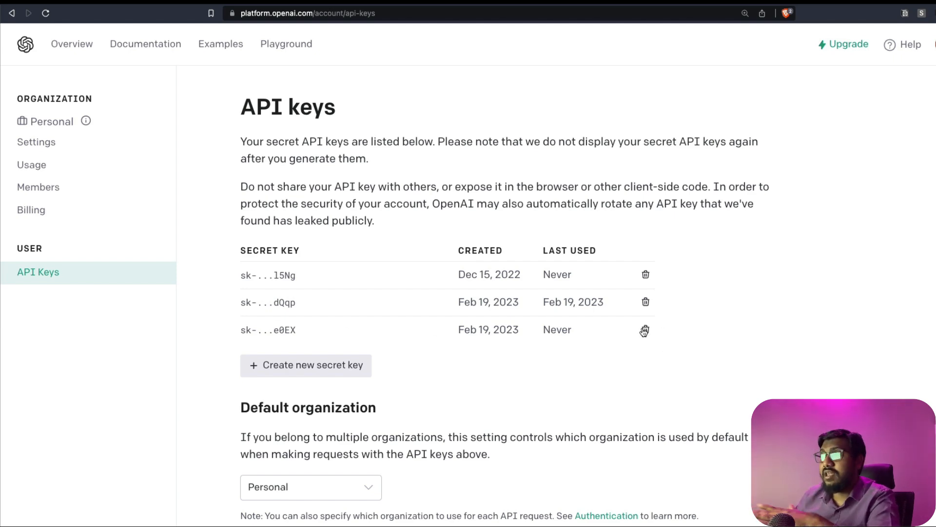
click(645, 330)
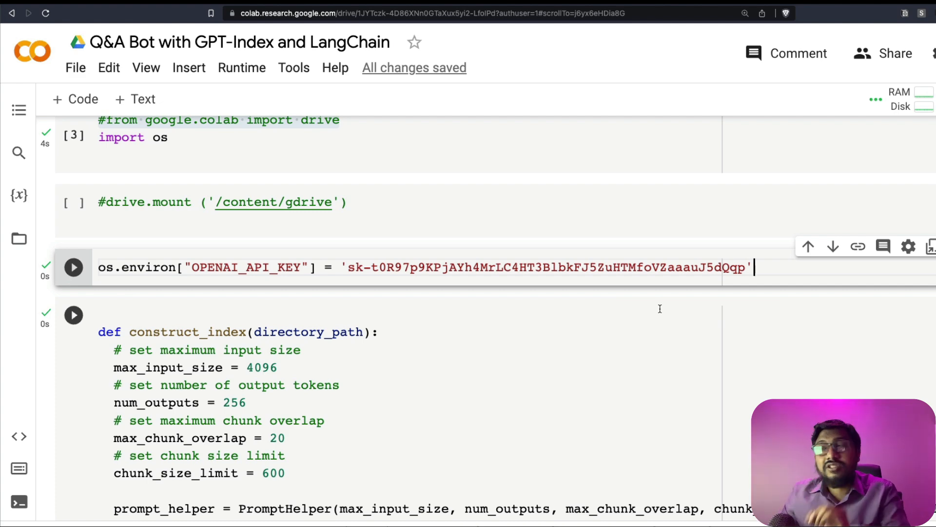
click(242, 68)
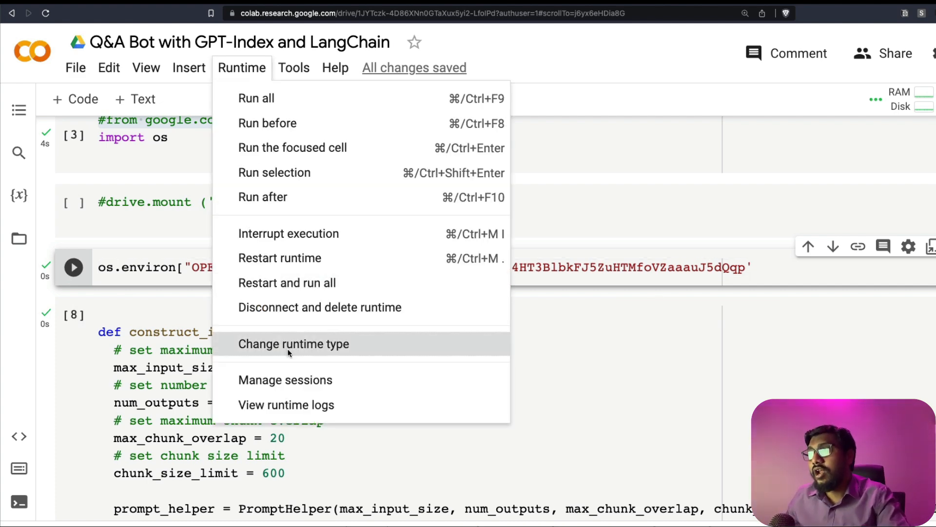
click(478, 292)
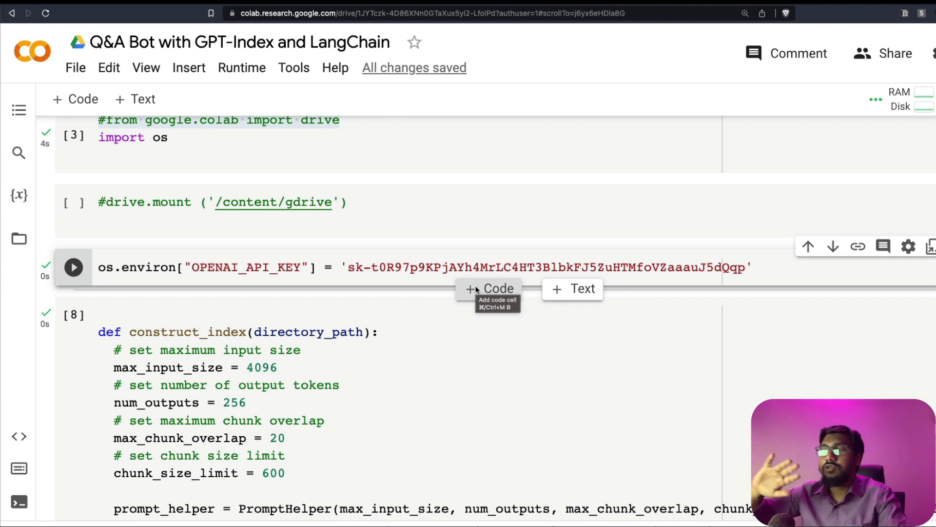
scroll(down, 3)
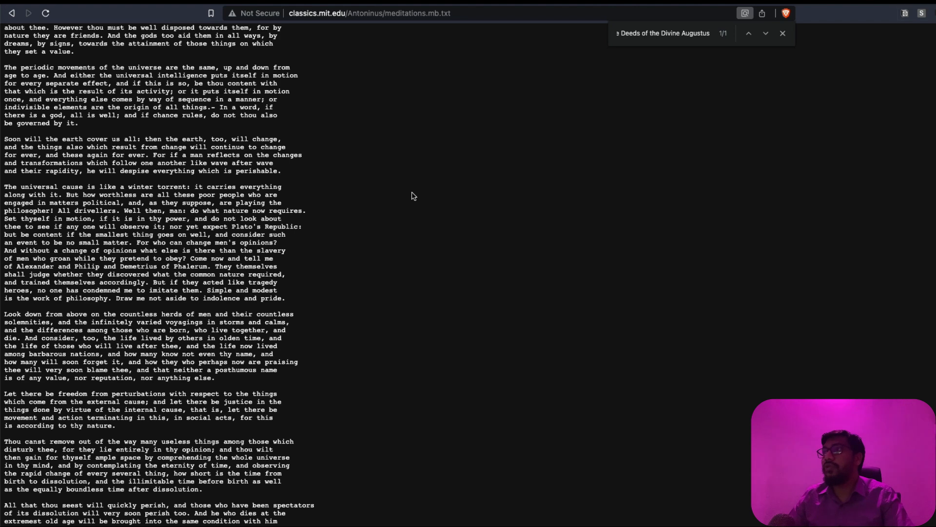
Step: Go back from meditations.mb.txt to The Meditations overview page
click(11, 12)
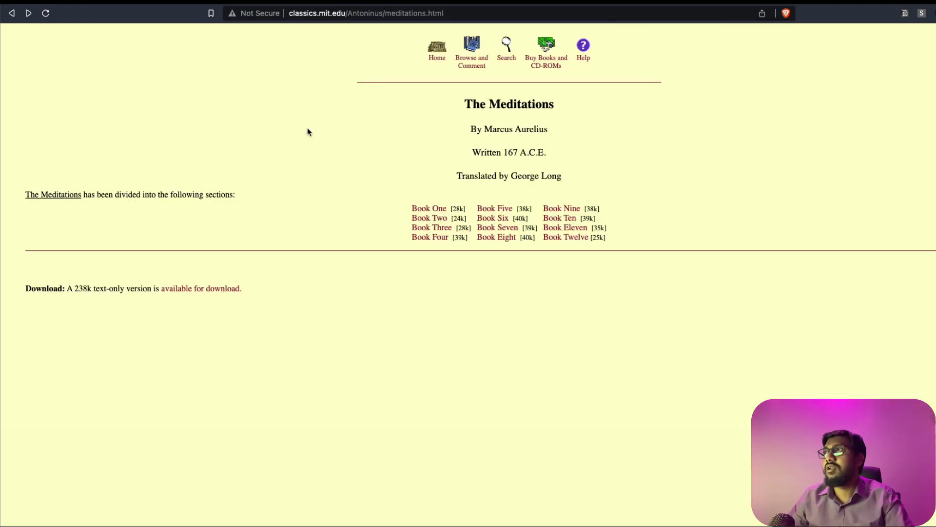
mouse_move(572, 132)
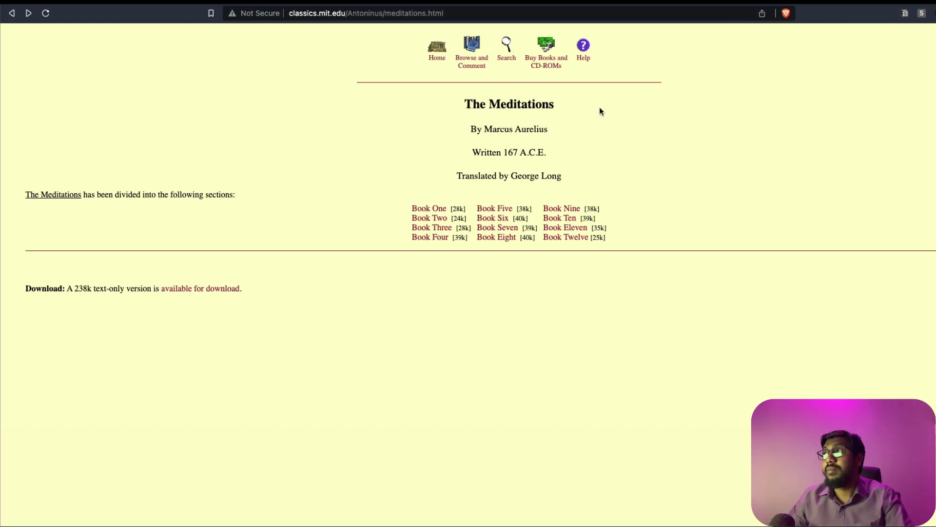
mouse_move(539, 147)
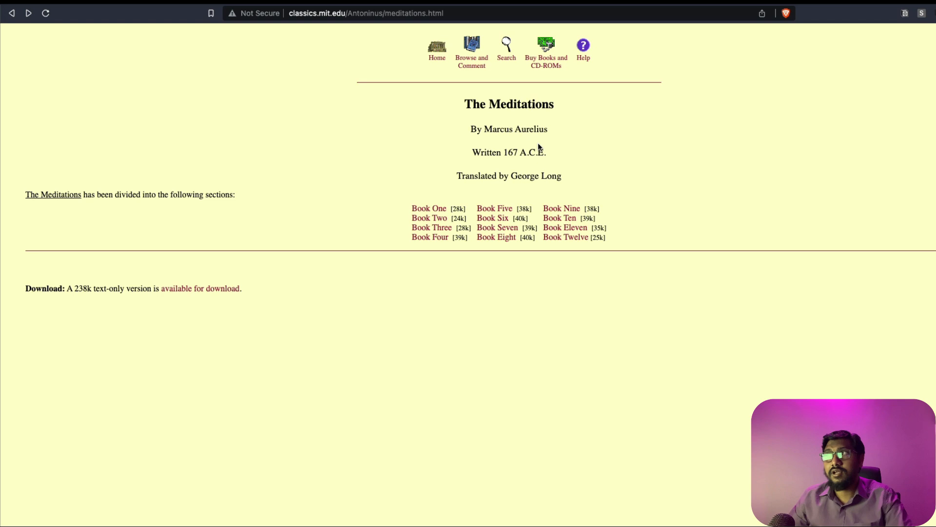
mouse_move(460, 156)
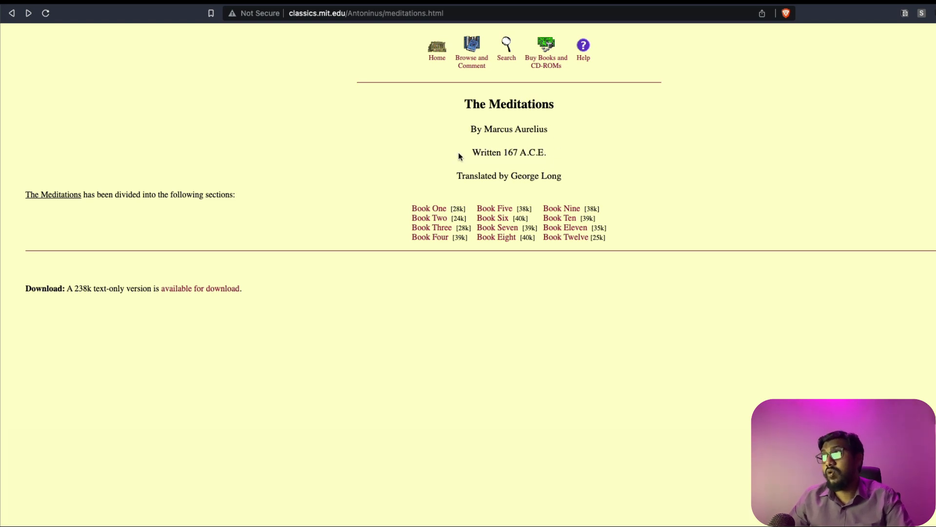
mouse_move(920, 73)
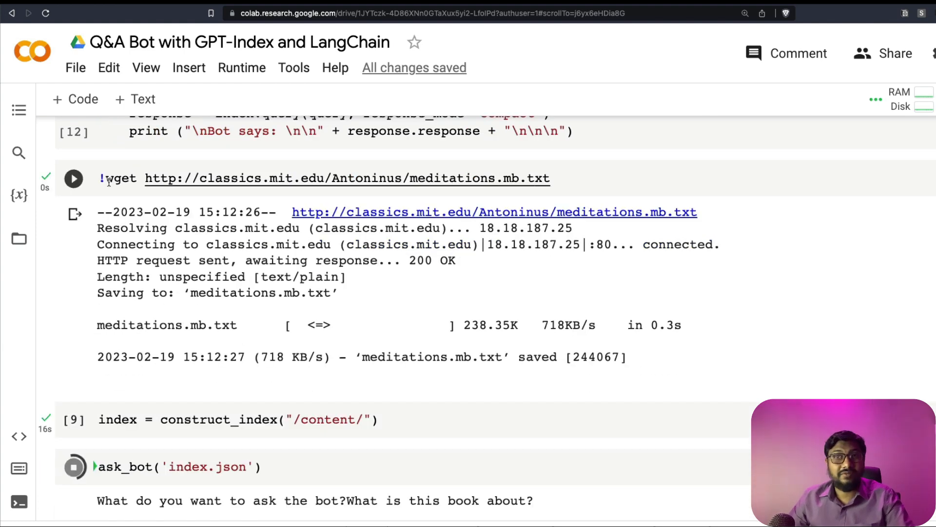
mouse_move(555, 205)
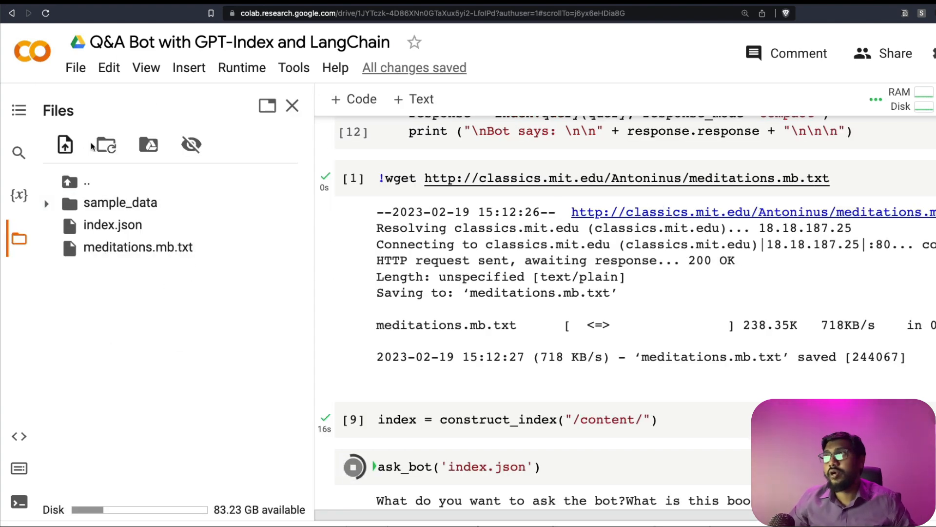
Step: Show the Files panel with meditations.mb.txt downloaded next to index.json
click(292, 106)
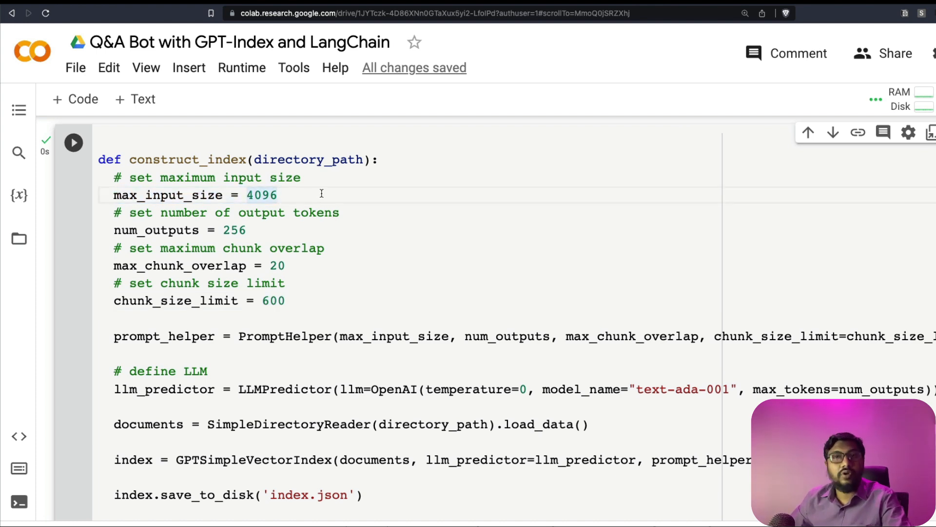
click(250, 230)
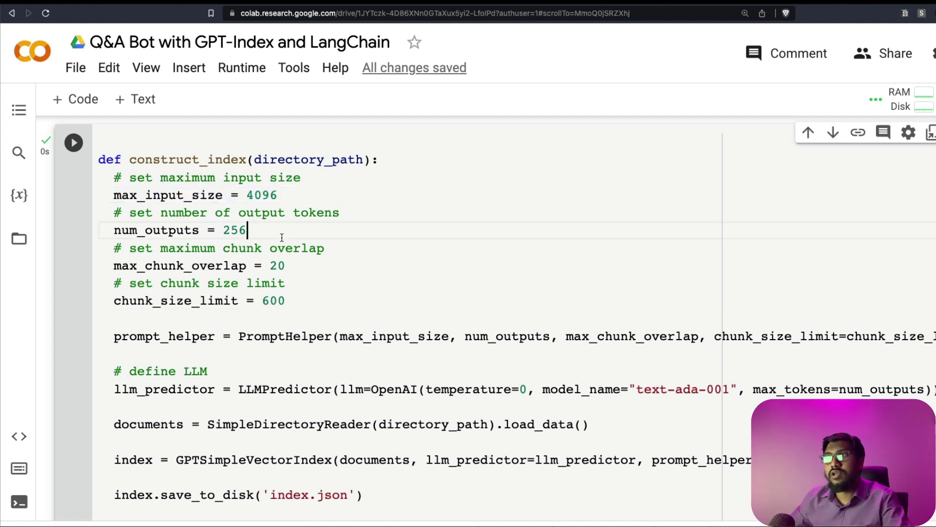
triple_click(176, 230)
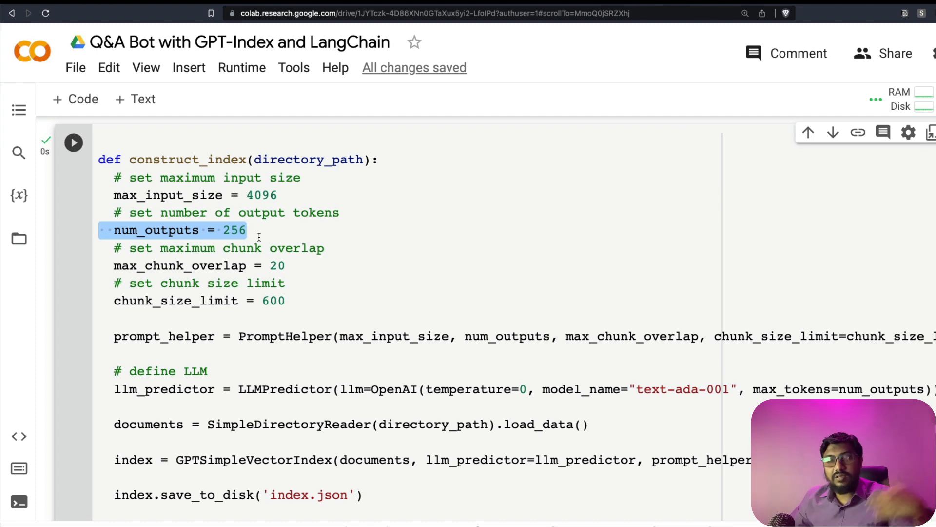
click(251, 230)
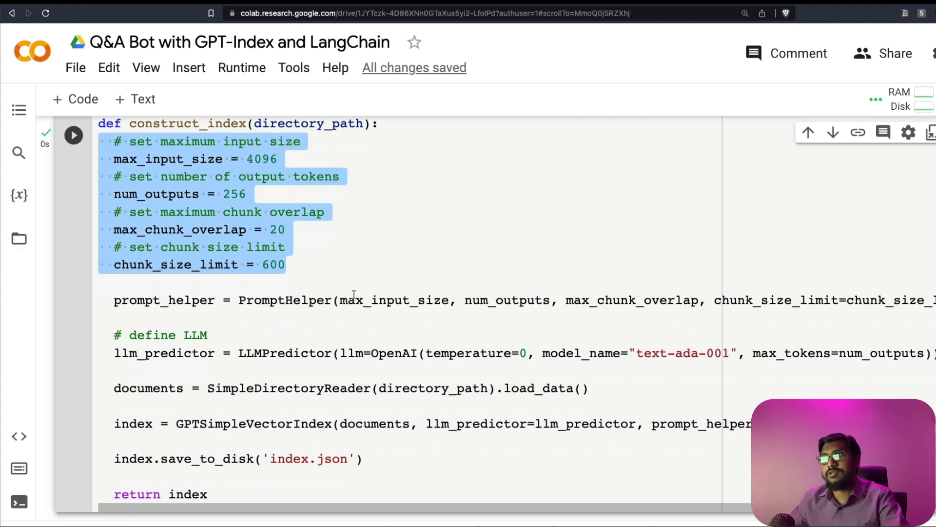
scroll(down, 3)
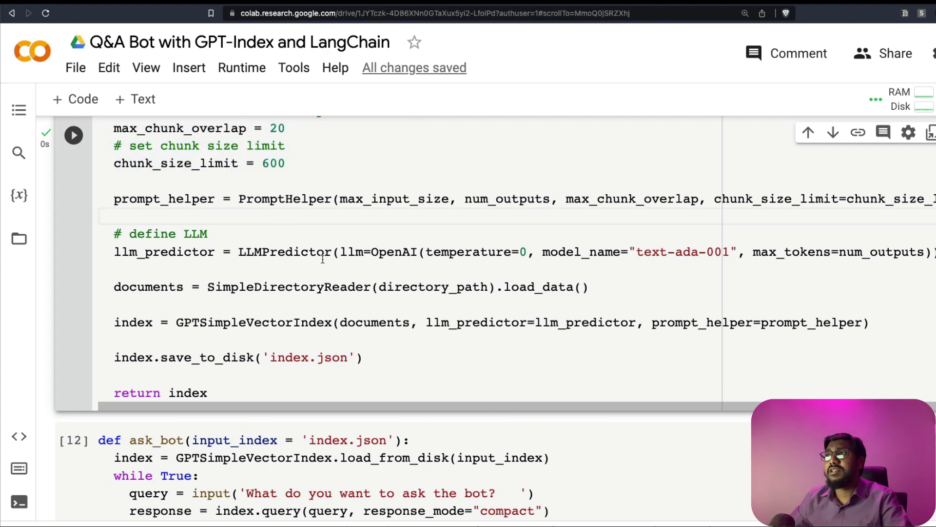
Step: Highlight the PromptHelper class and look over construct_index around the model name
double_click(283, 199)
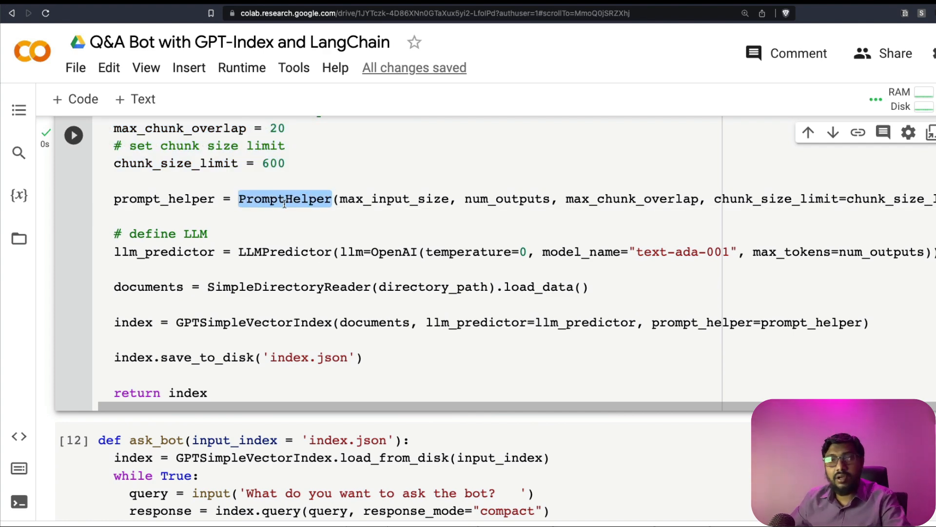
scroll(up, 3)
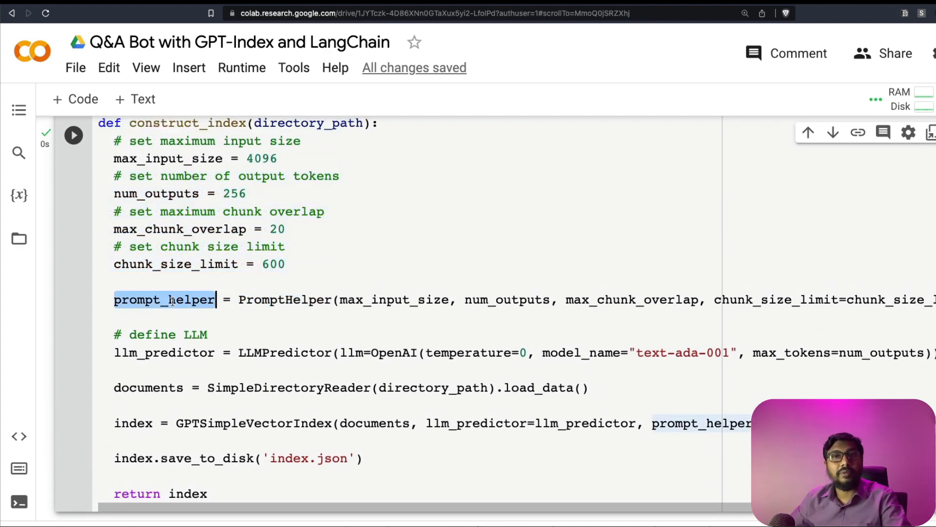
scroll(down, 3)
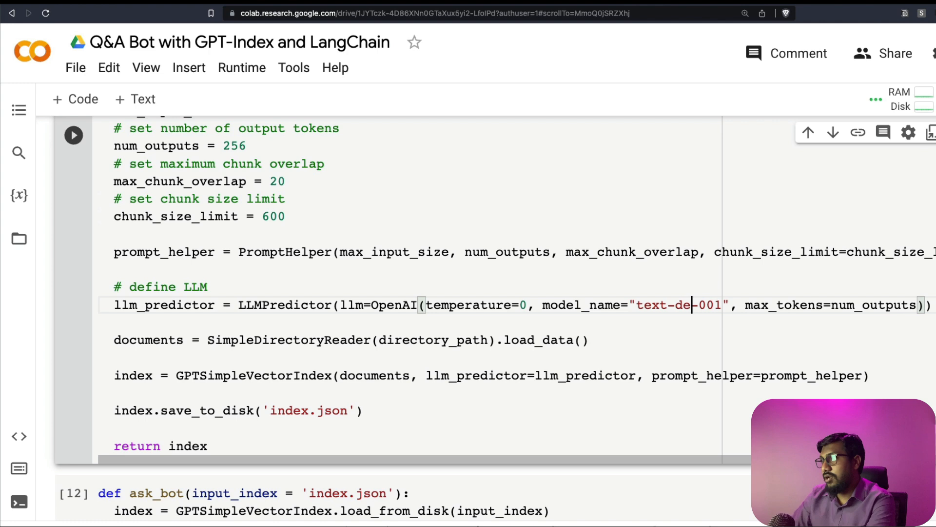
Step: Try 'vinci' in the model name, revert to text-ada-001, and highlight the llm_predictor line
text(vinci)
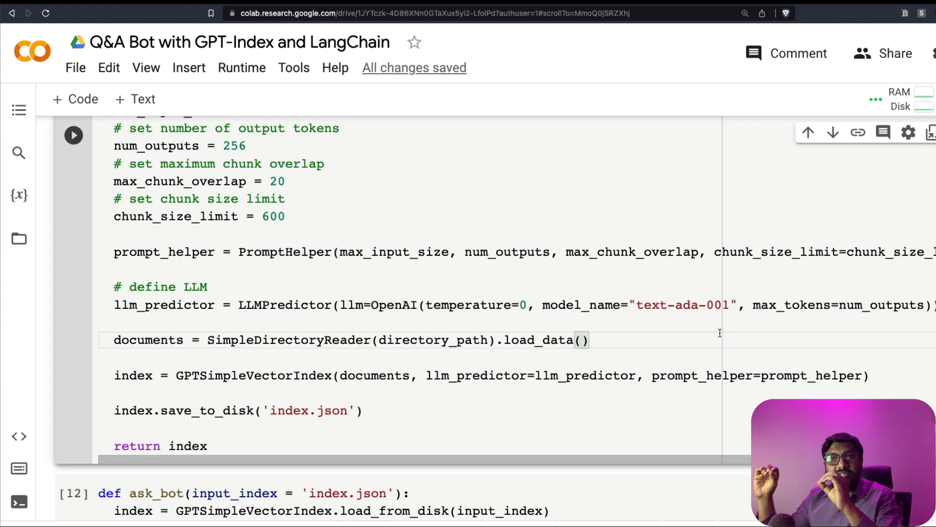
double_click(685, 305)
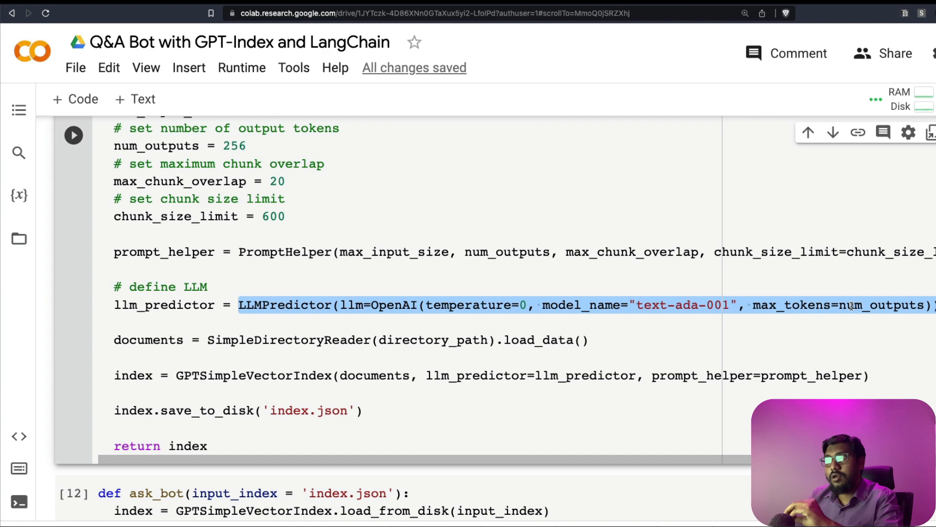
double_click(165, 305)
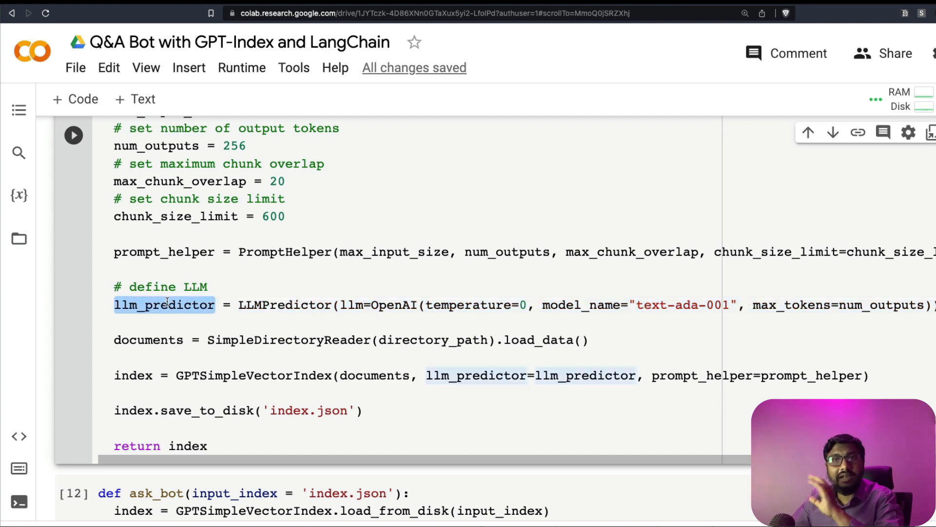
scroll(down, 3)
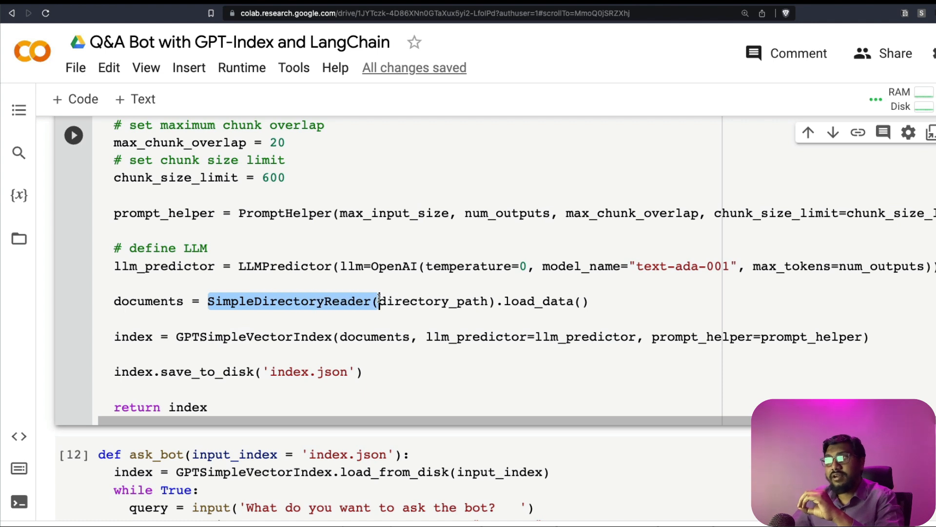
click(465, 301)
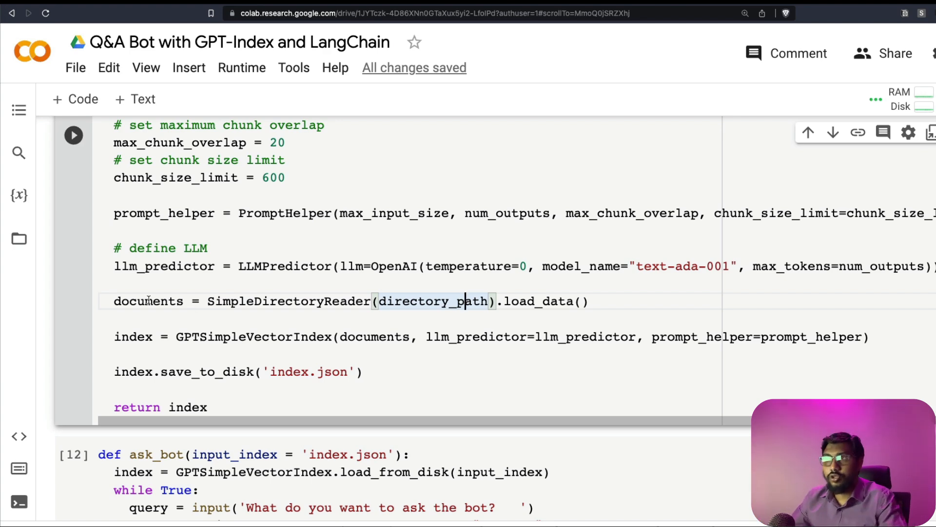
double_click(147, 301)
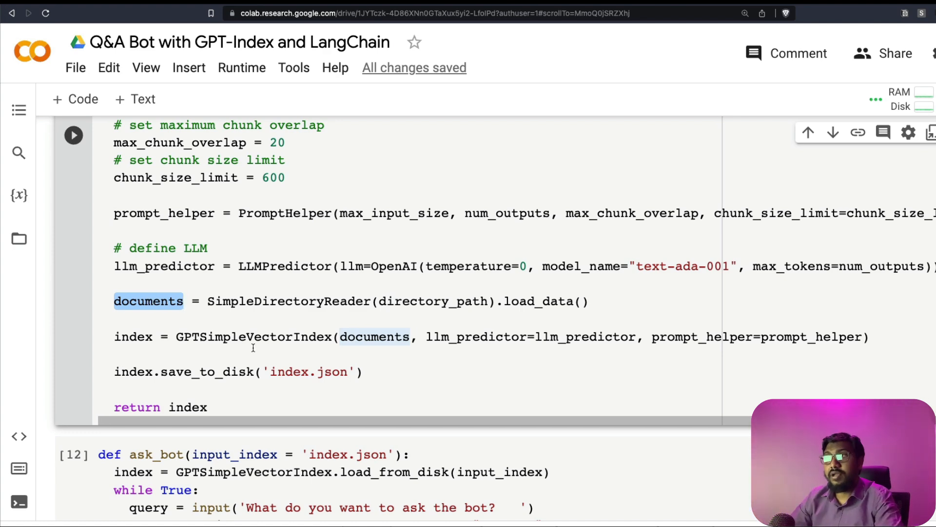
double_click(249, 337)
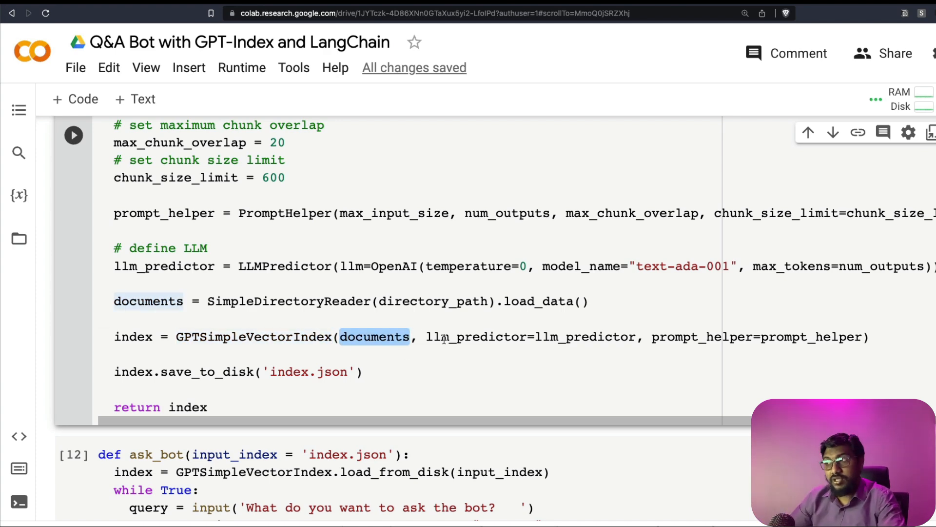
drag(426, 336, 636, 336)
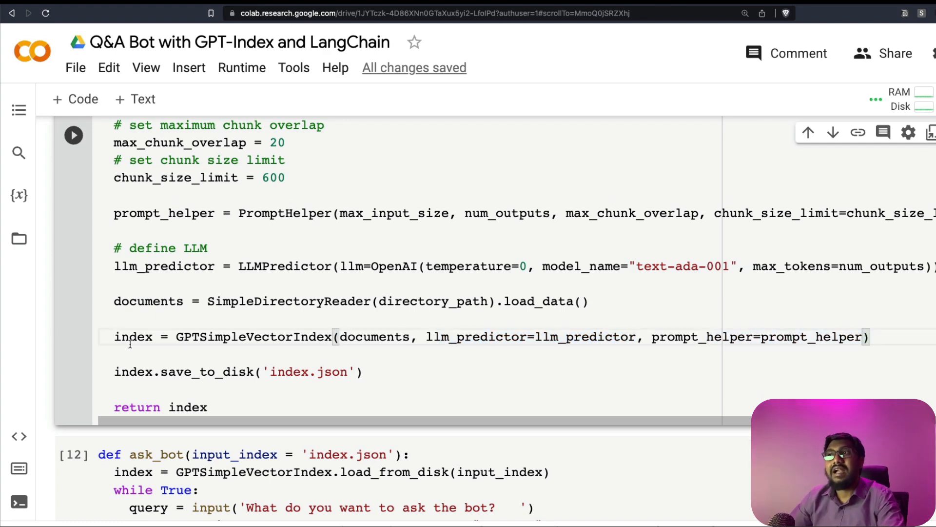
double_click(133, 336)
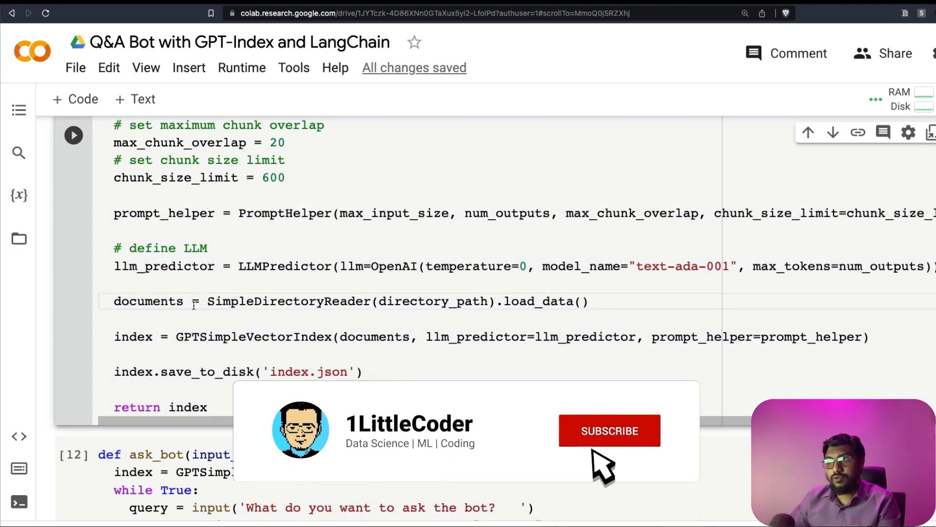
Step: Scroll to the end of construct_index before switching to the OpenAI API keys page
click(609, 430)
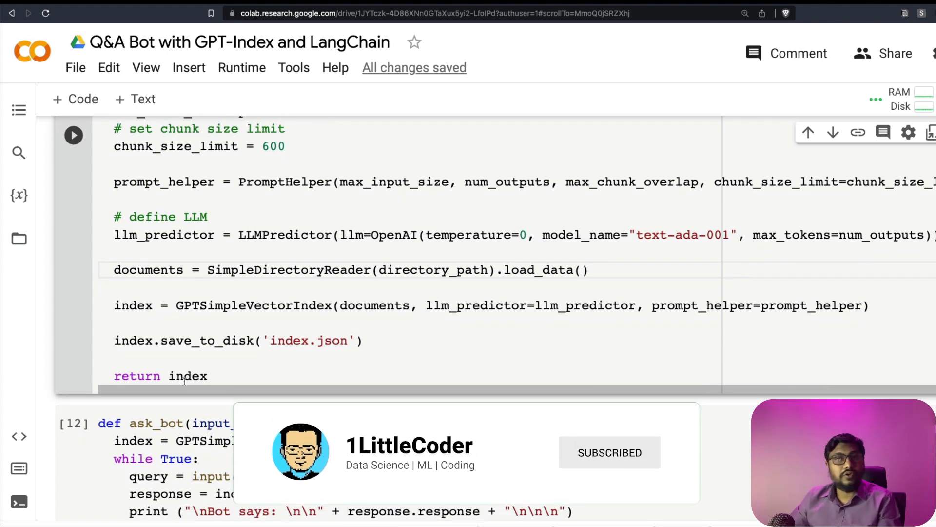
scroll(down, 3)
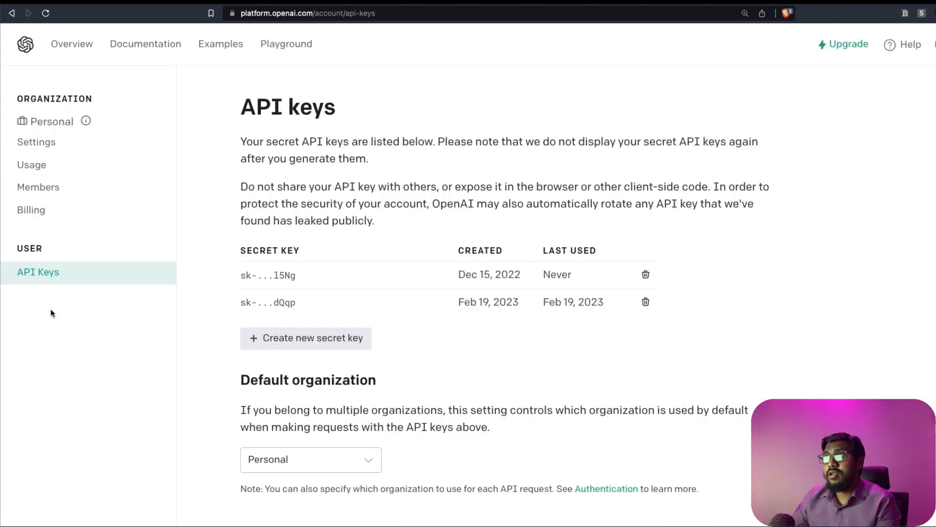
Step: View the Usage page showing $0.22 of the $18 free trial spent and the daily breakdown
click(32, 165)
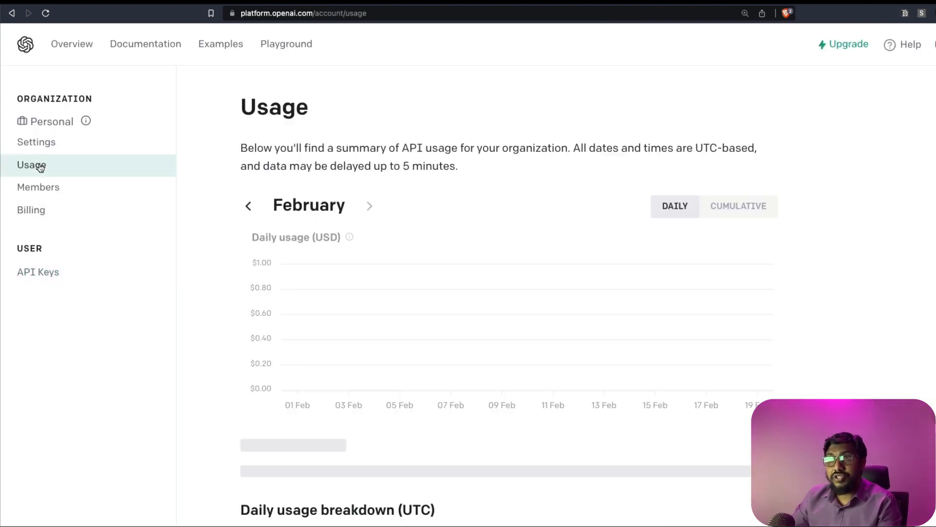
scroll(down, 3)
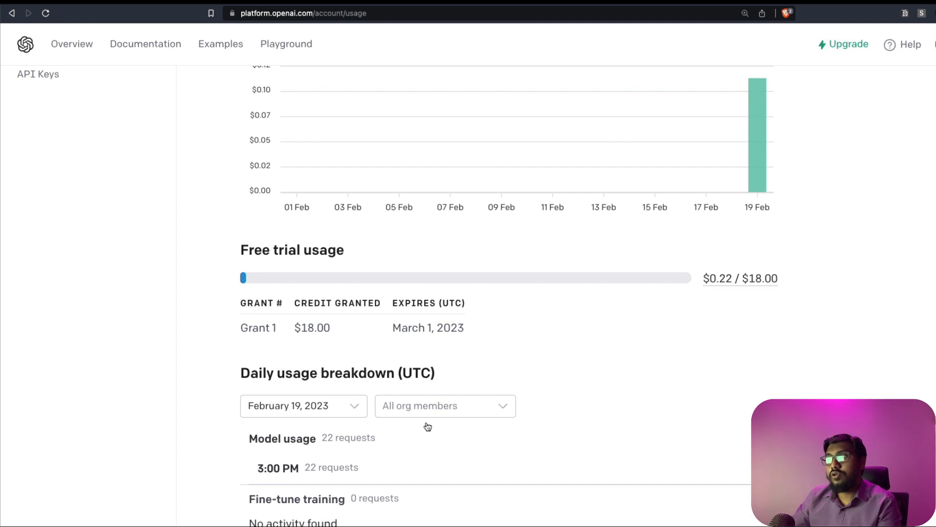
scroll(down, 3)
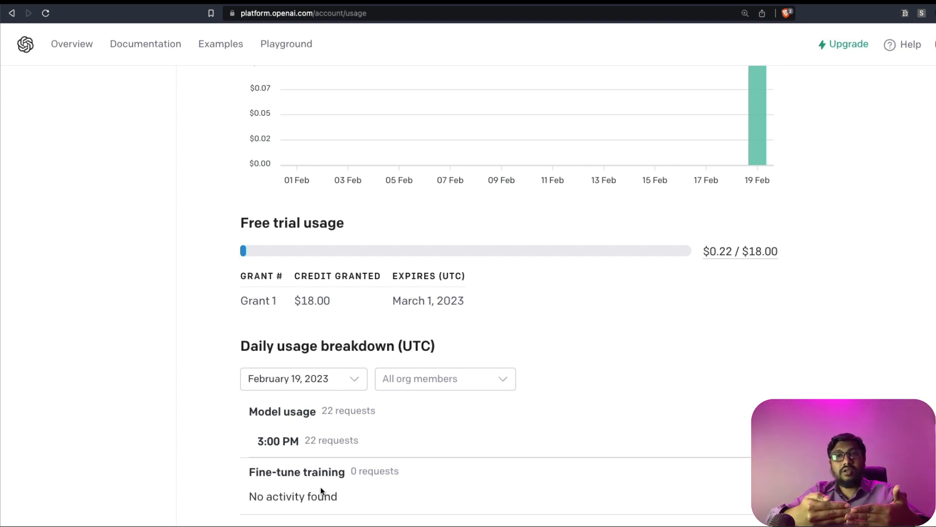
mouse_move(313, 406)
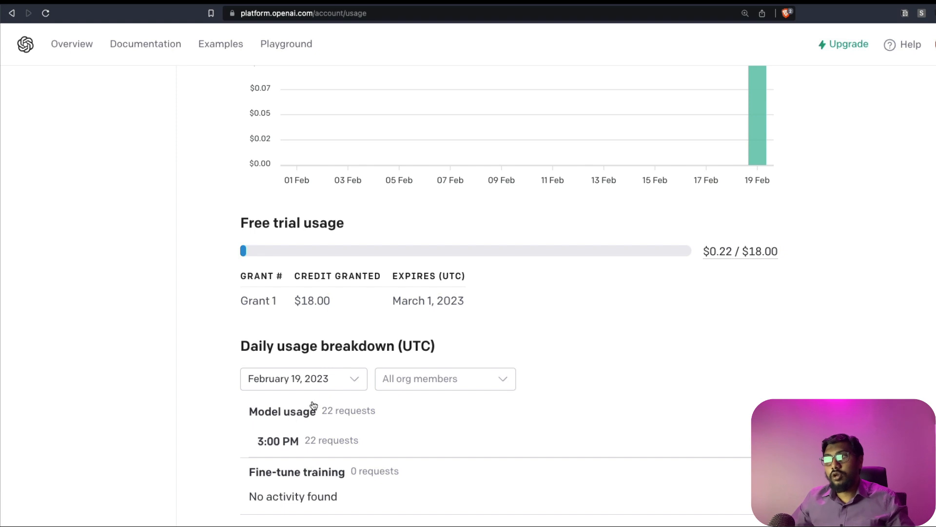
mouse_move(341, 468)
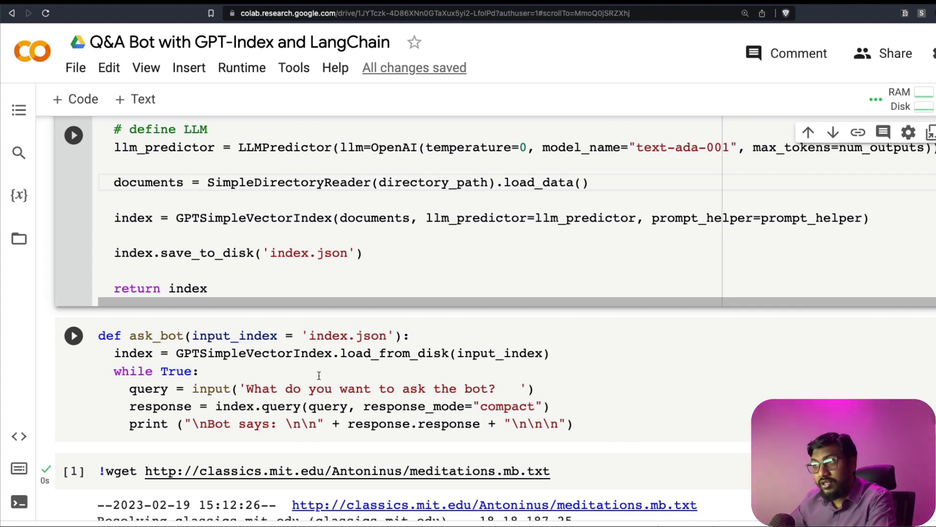
scroll(down, 3)
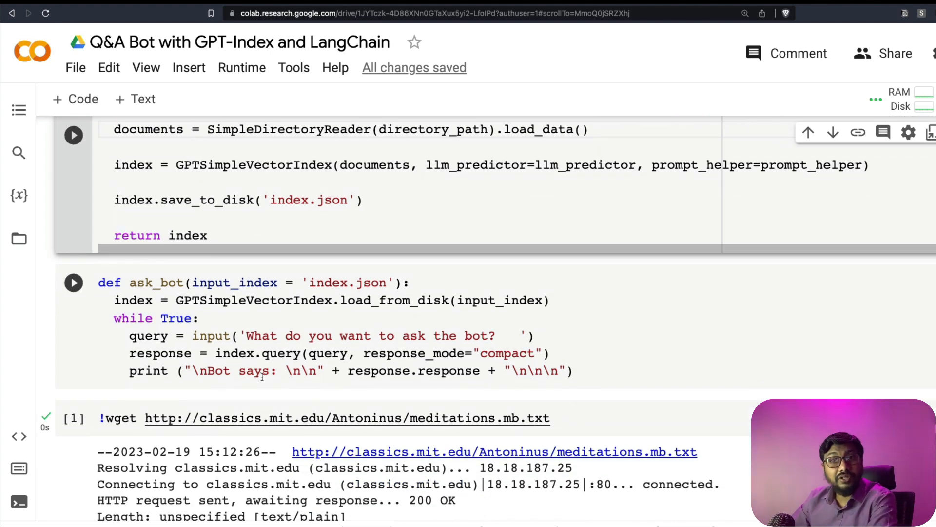
scroll(down, 3)
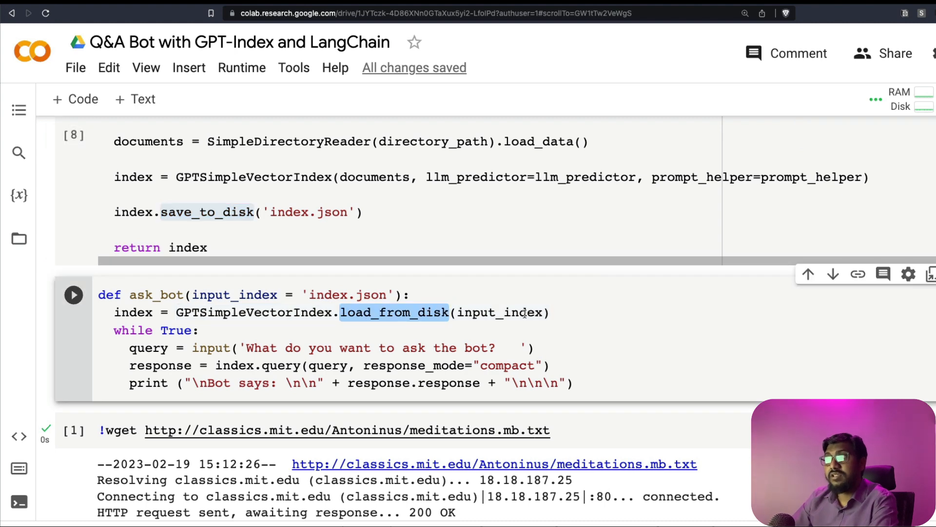
double_click(500, 312)
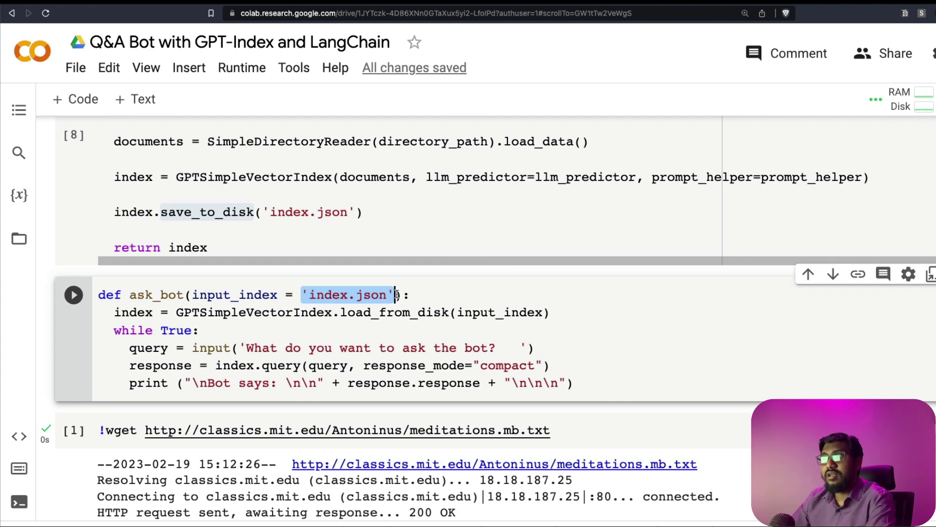
scroll(down, 3)
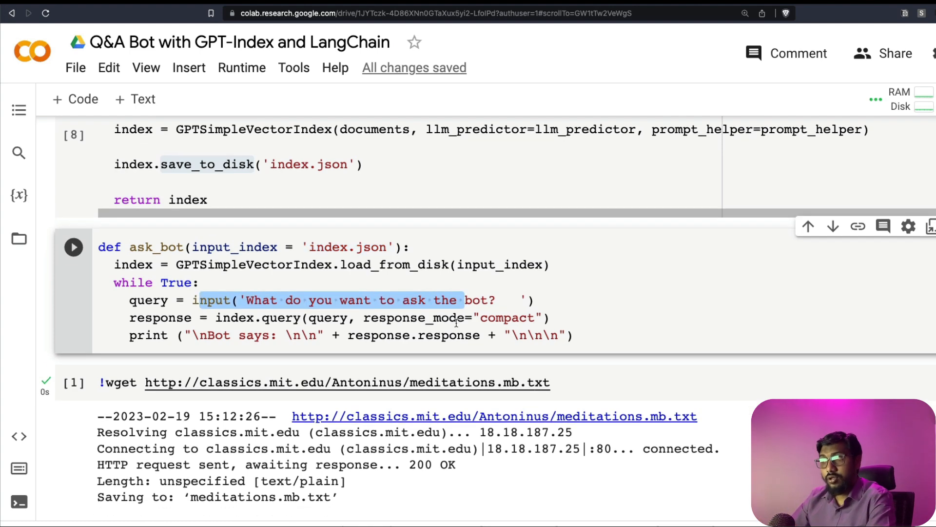
double_click(328, 317)
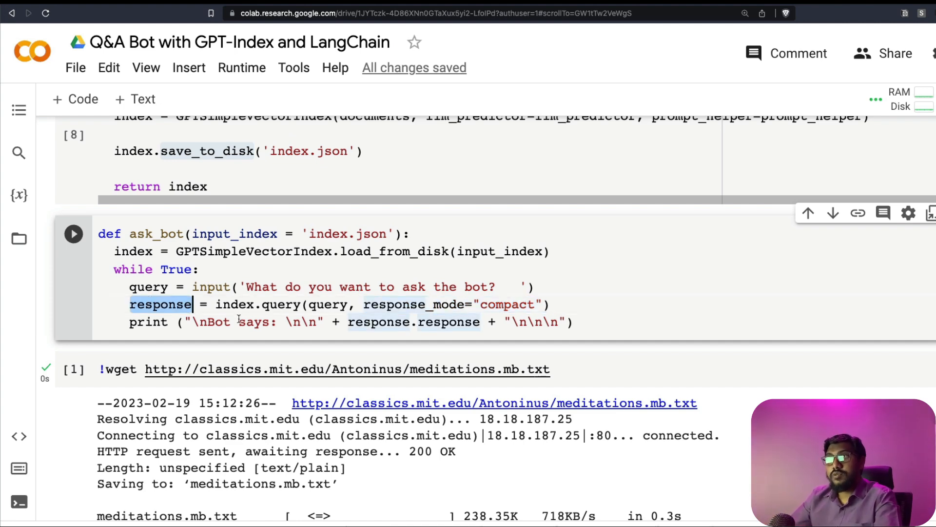
double_click(448, 322)
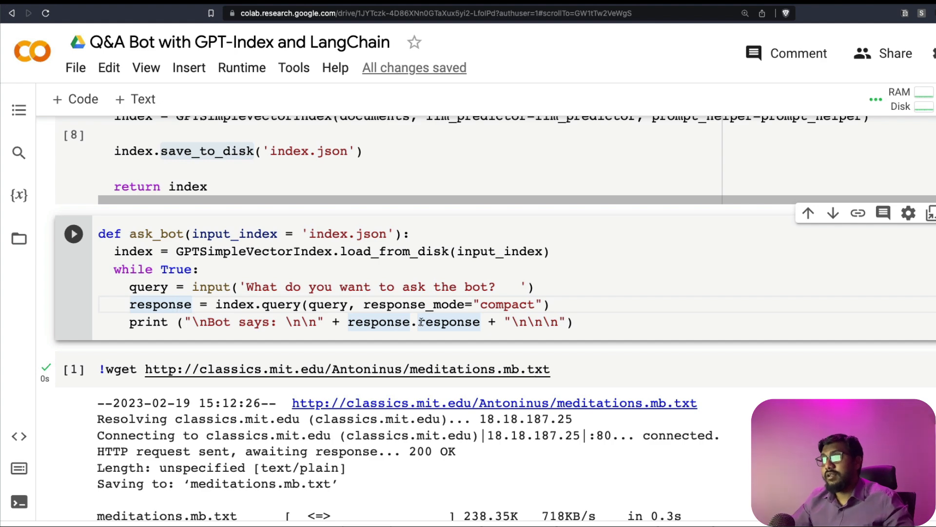
double_click(447, 322)
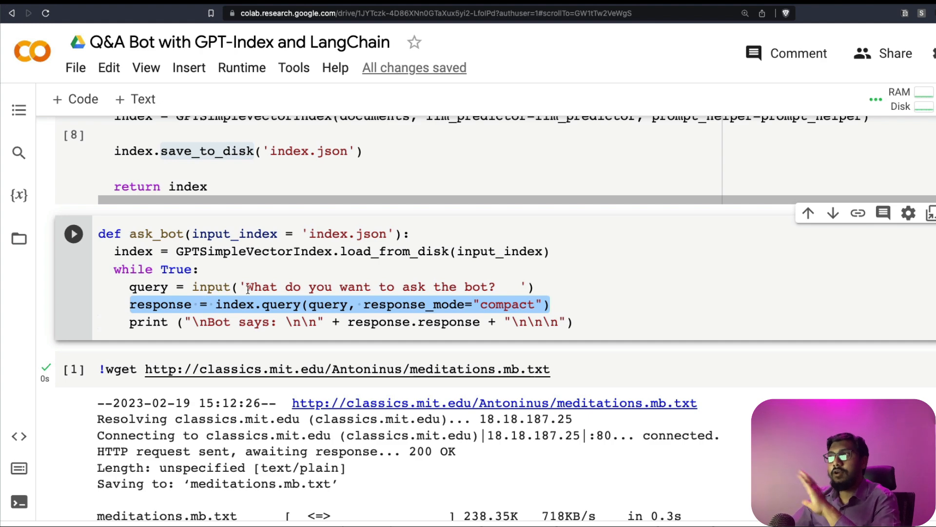
scroll(down, 3)
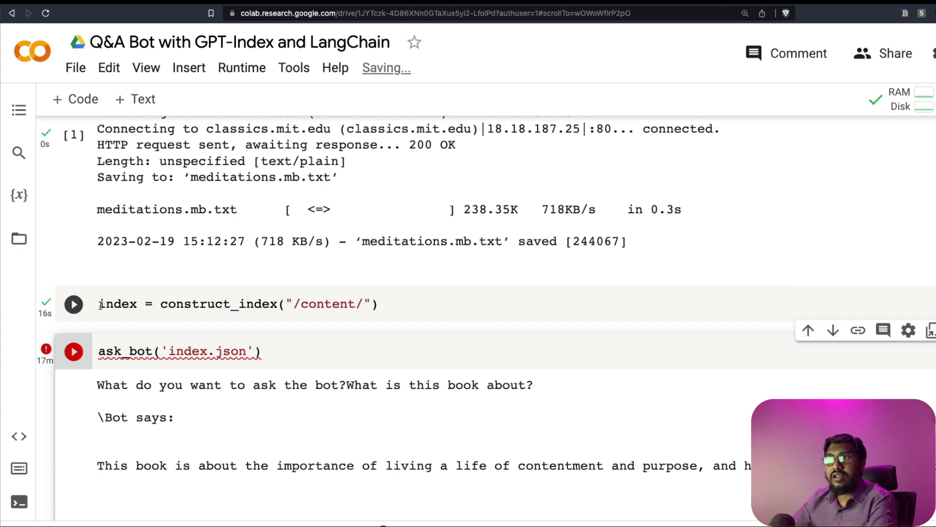
Step: Check index.json in Files, revert the index.js path edit to the /content/ folder, and rerun ask_bot
double_click(218, 304)
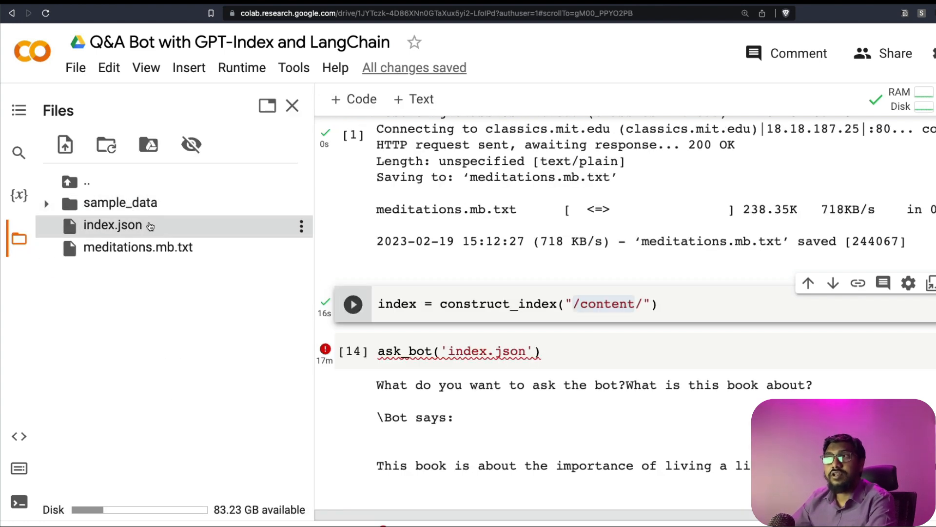
click(300, 226)
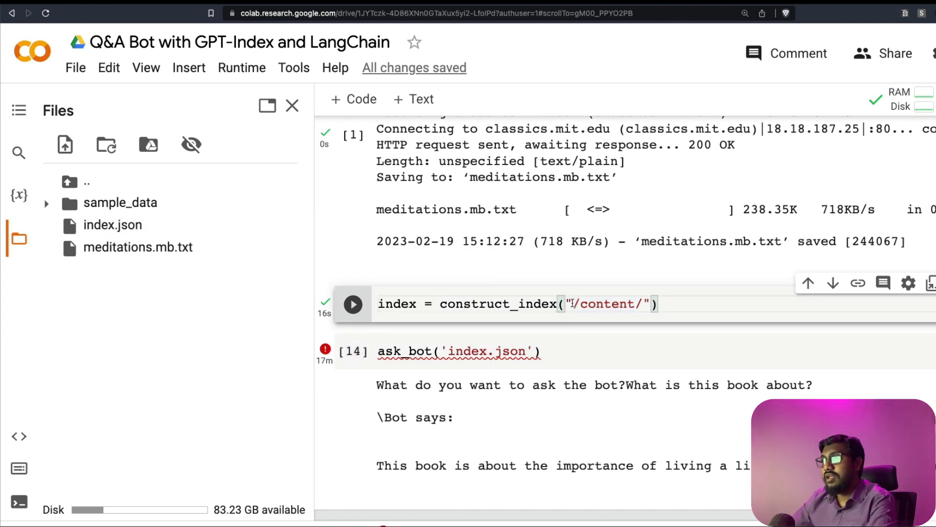
text(index.js)
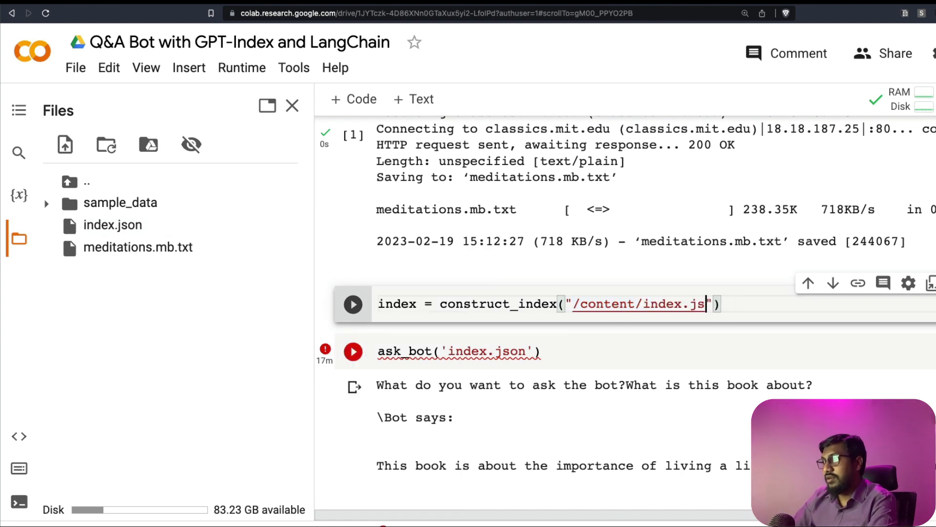
key(Backspace)
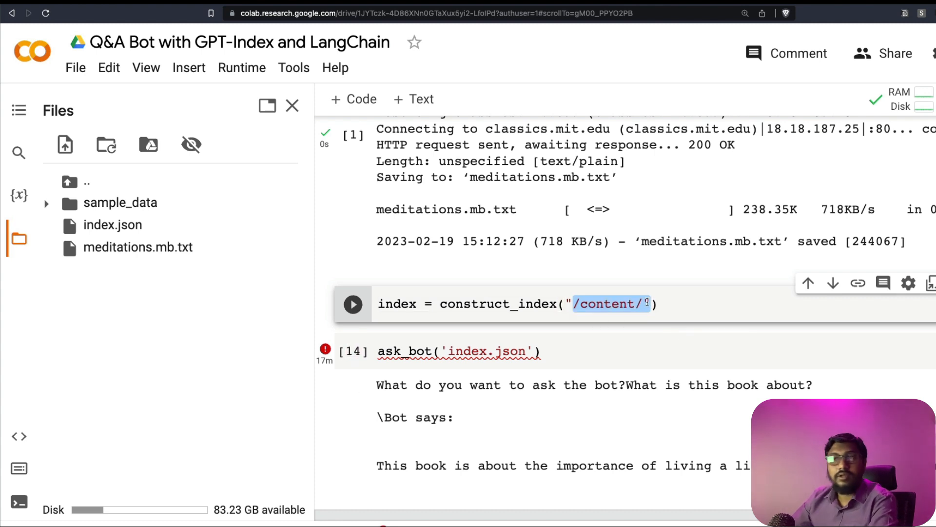
click(479, 304)
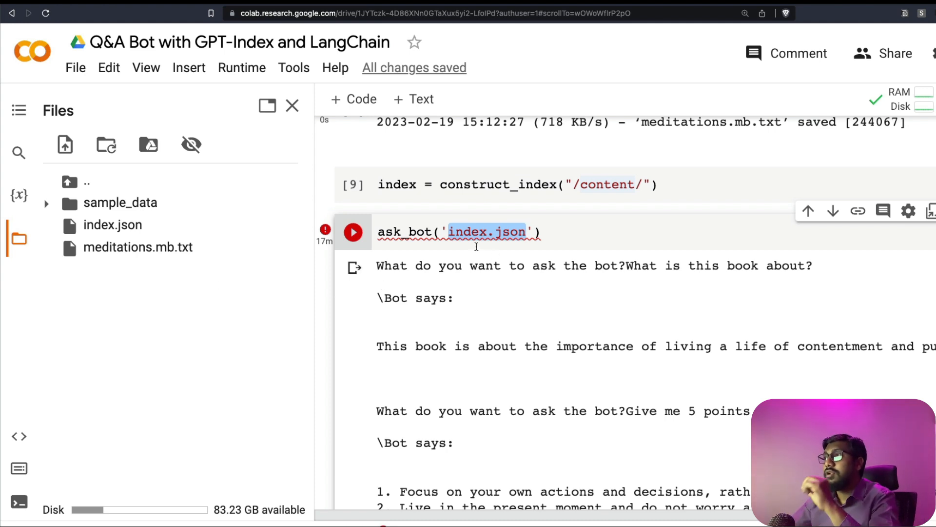
scroll(down, 3)
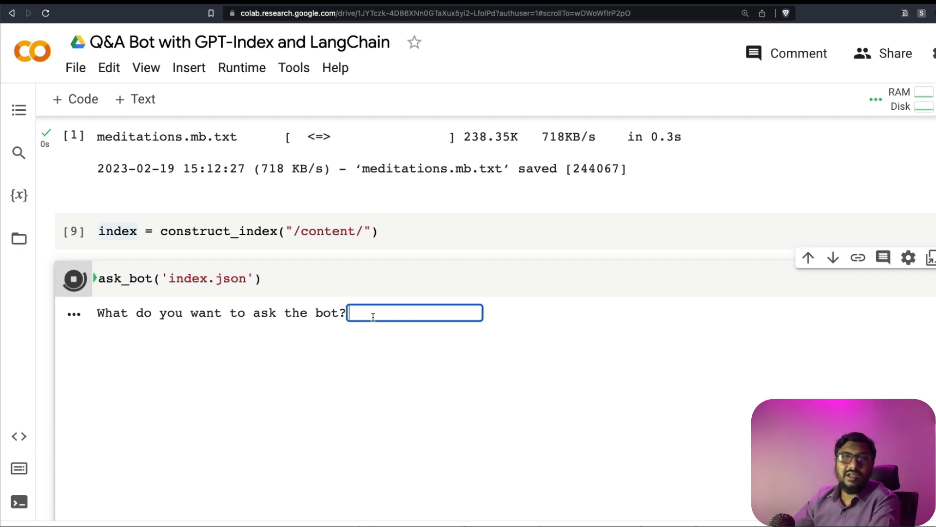
Step: Ask the bot 'What is meditation?' and 'Why am i always sad?' and read its answers
text(What is med)
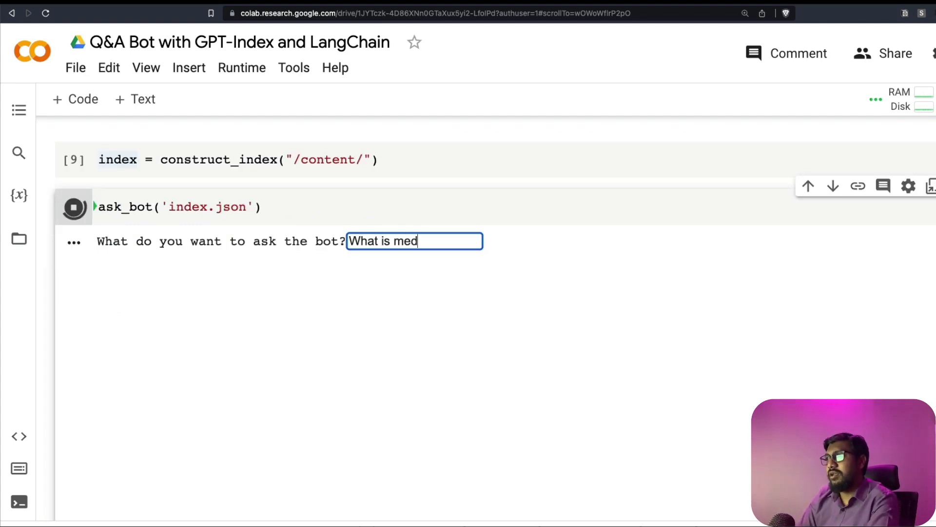
key(Enter)
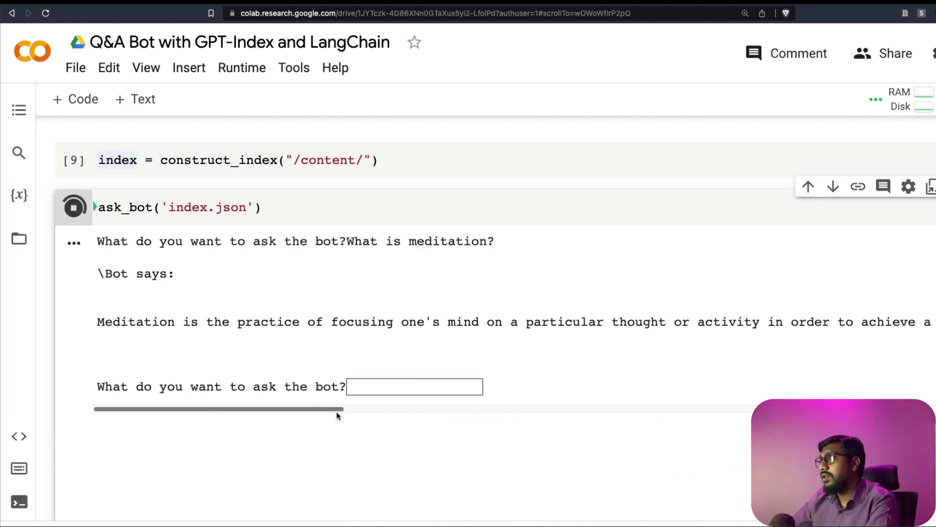
mouse_move(371, 373)
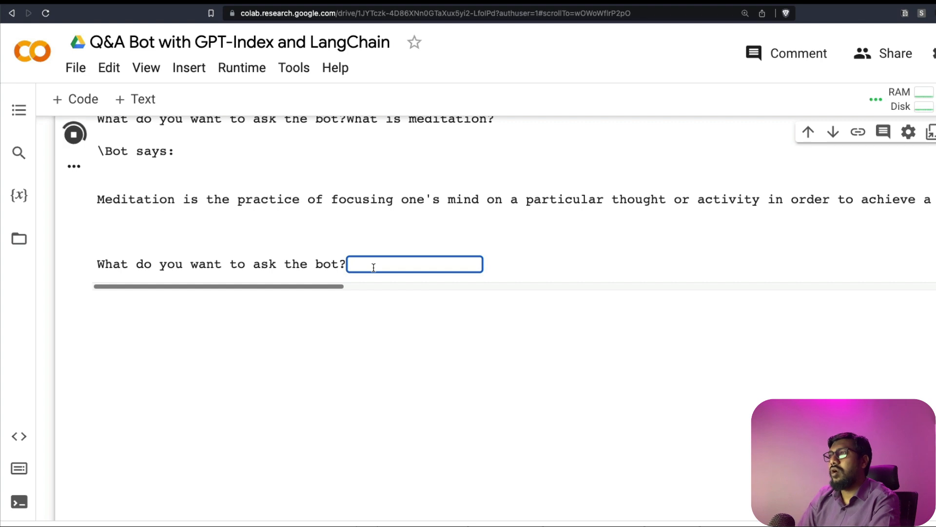
text(Why am i always sad?)
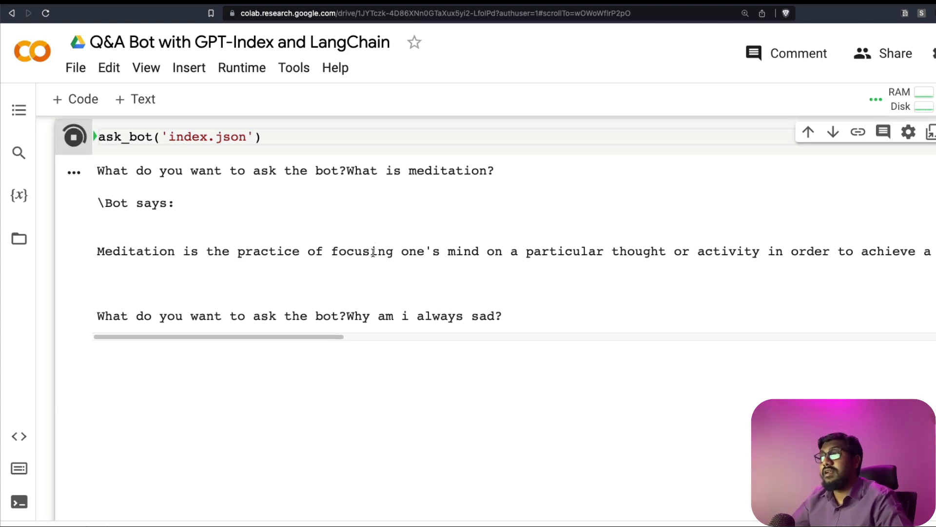
scroll(down, 3)
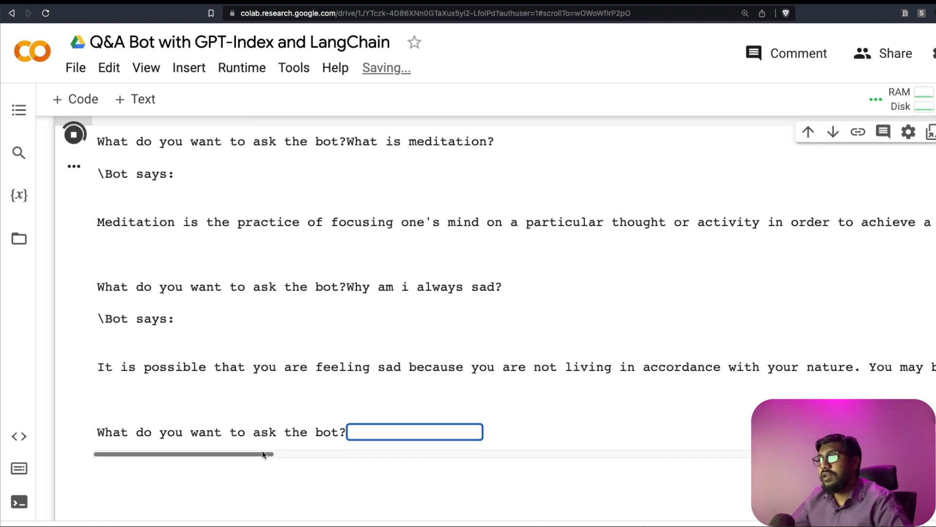
Step: Ask 'How can I improve my life?' and drag the output scrollbar to read the long answers to the end
drag(269, 454, 391, 455)
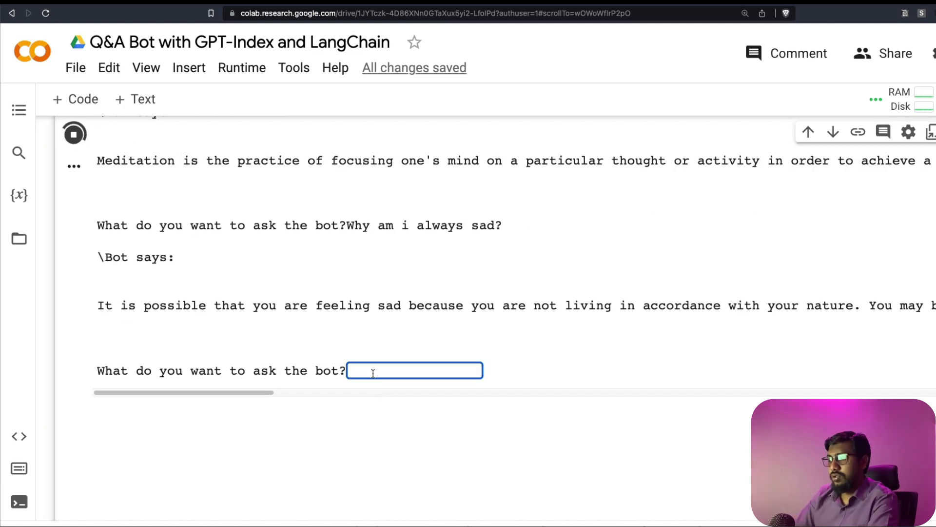
text(How can I improve my life?)
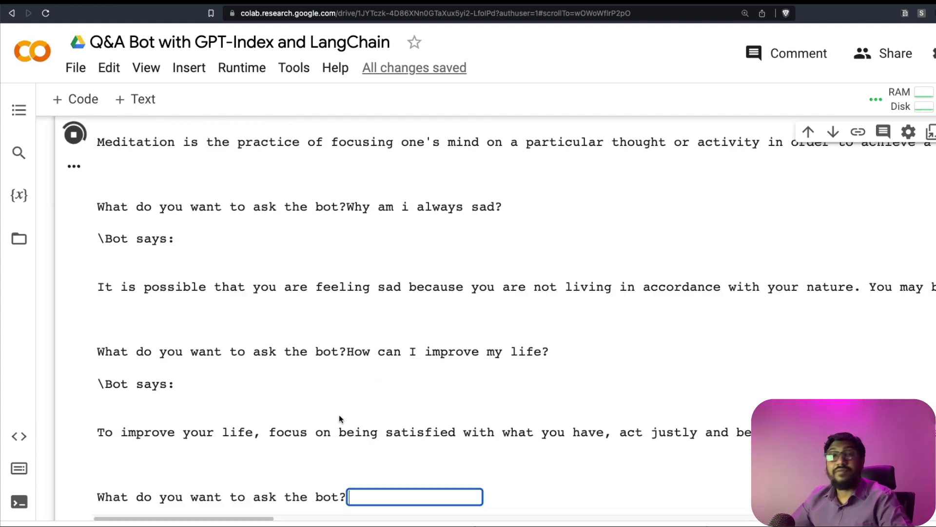
scroll(down, 3)
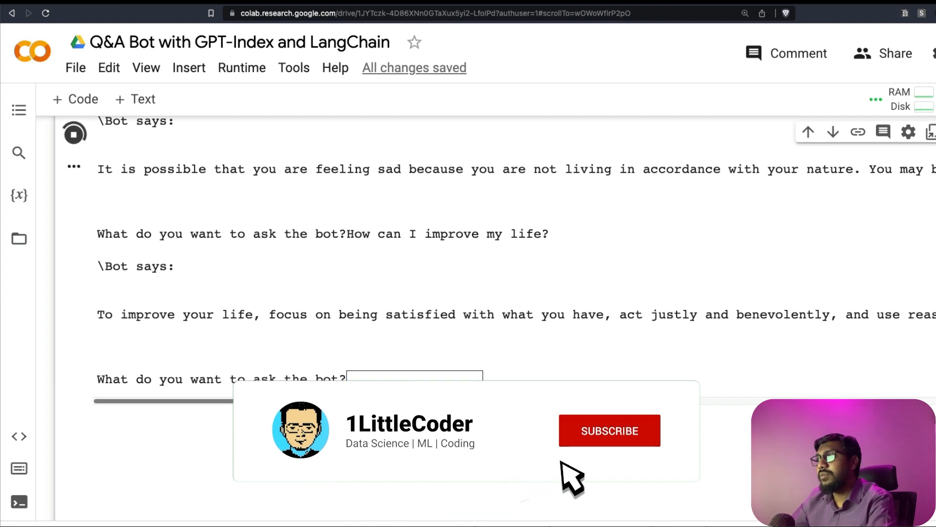
click(610, 430)
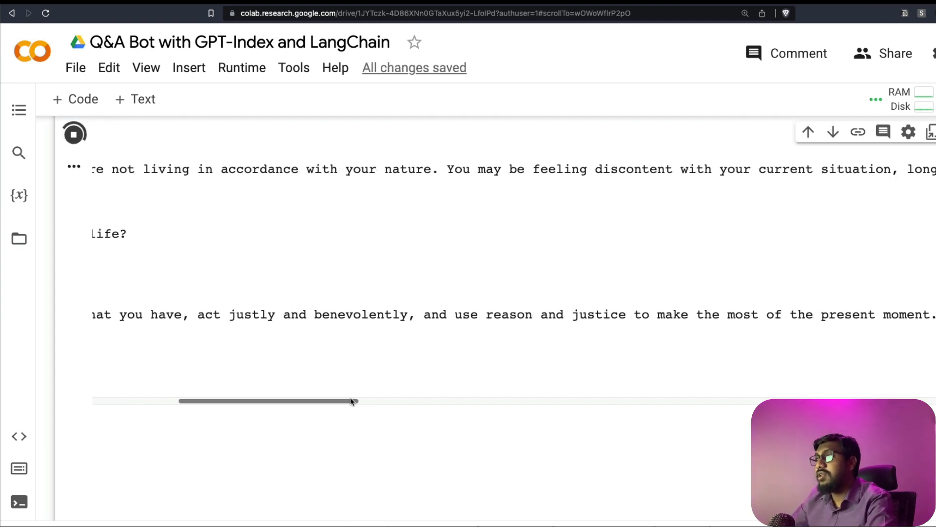
drag(351, 402, 403, 402)
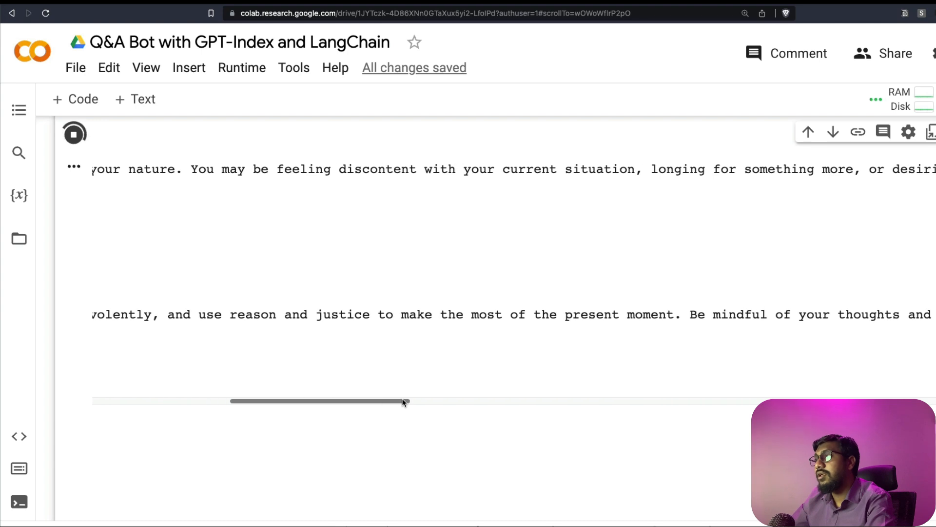
drag(403, 401, 490, 401)
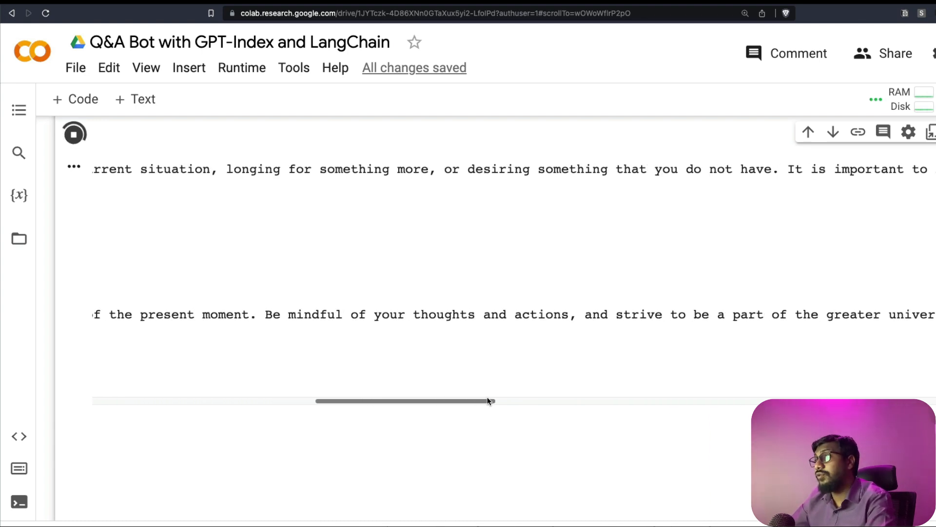
drag(488, 400, 560, 401)
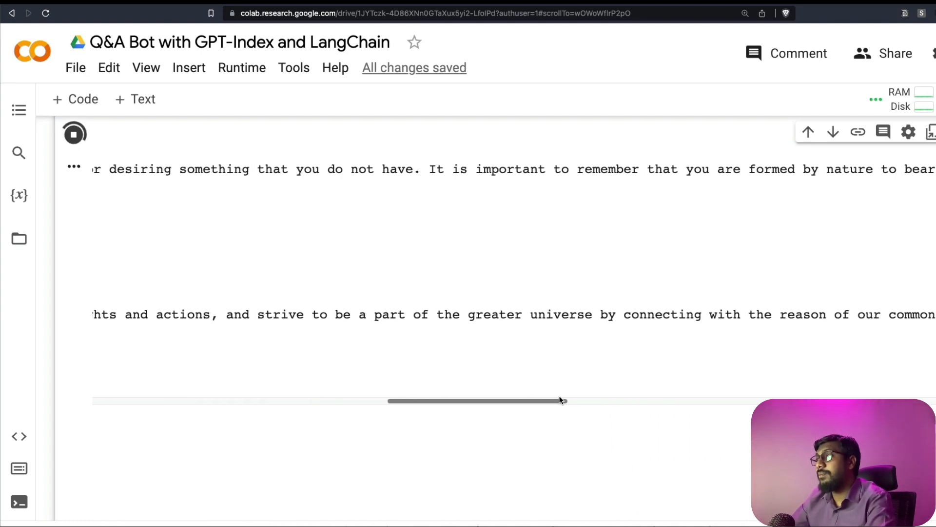